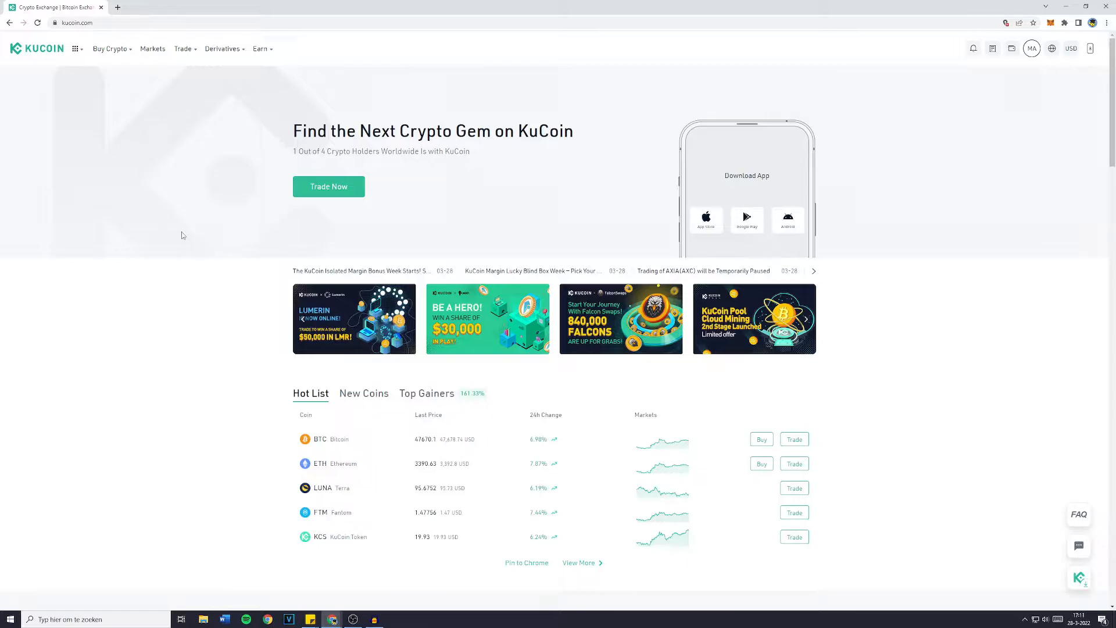
Open the Main Account coin balances from the Assets menu at the top right.
left_click(1011, 48)
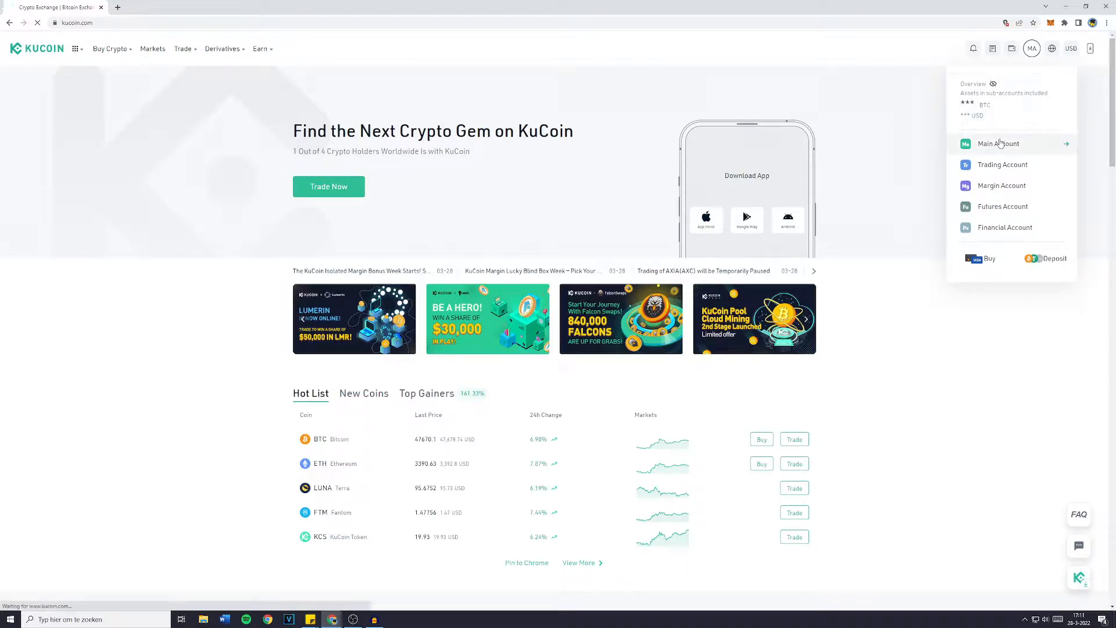
left_click(997, 143)
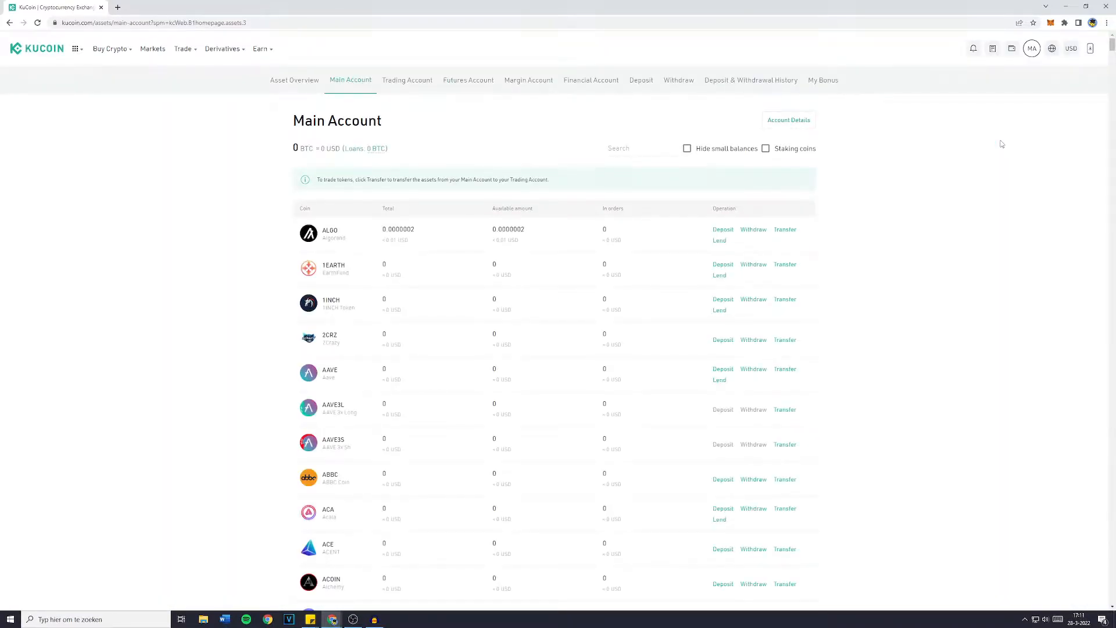
mouse_move(678, 80)
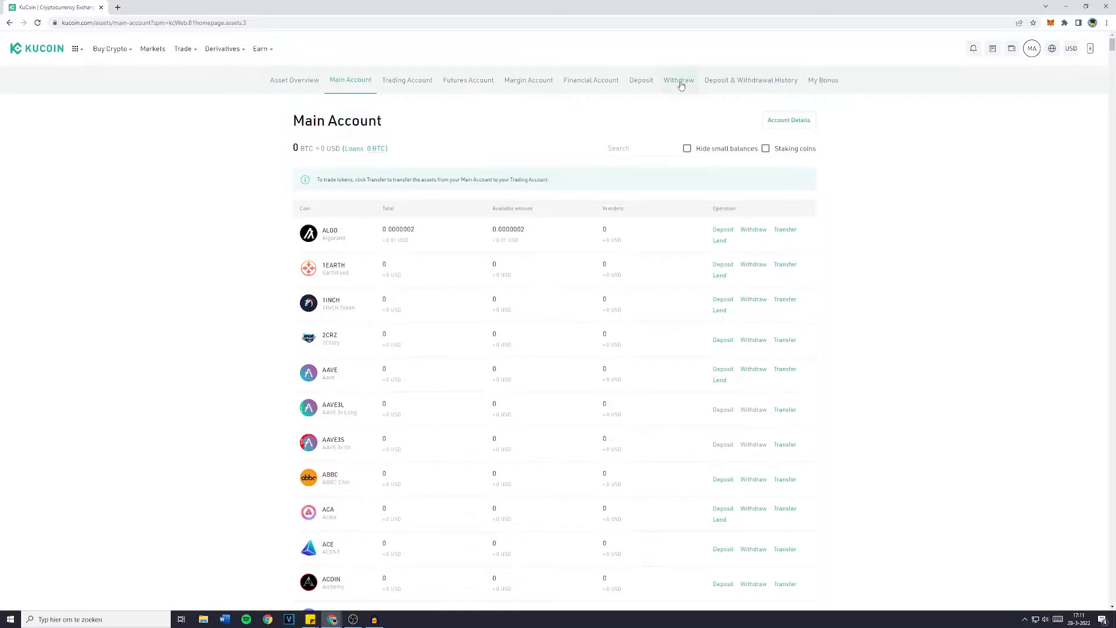
Open the Withdraw Crypto page and pick USDT in the Select coin dropdown.
left_click(678, 80)
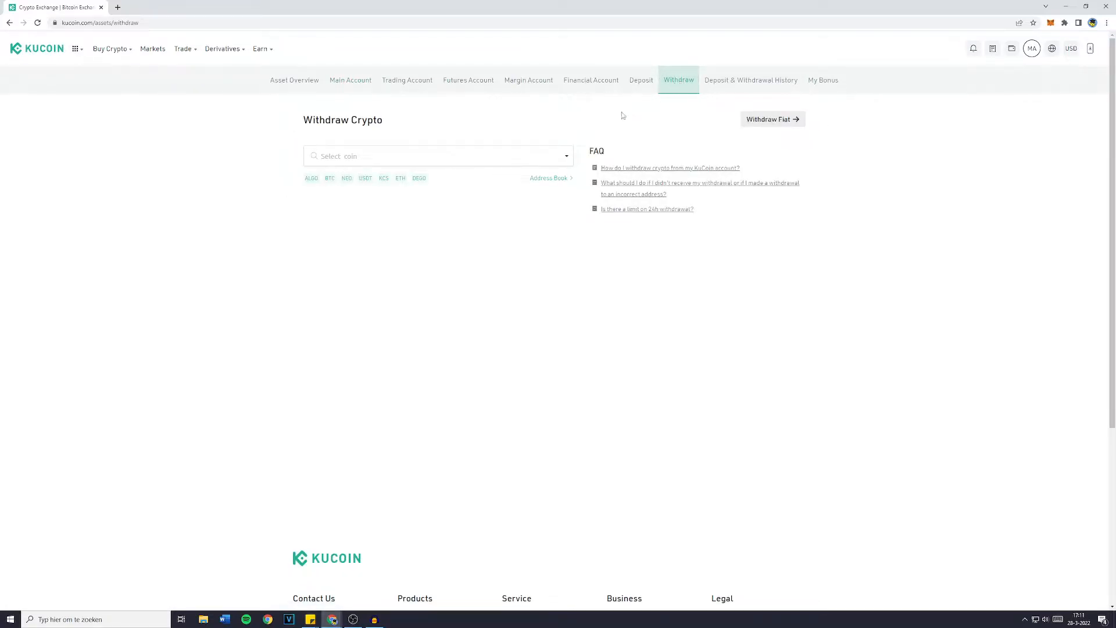
mouse_move(410, 127)
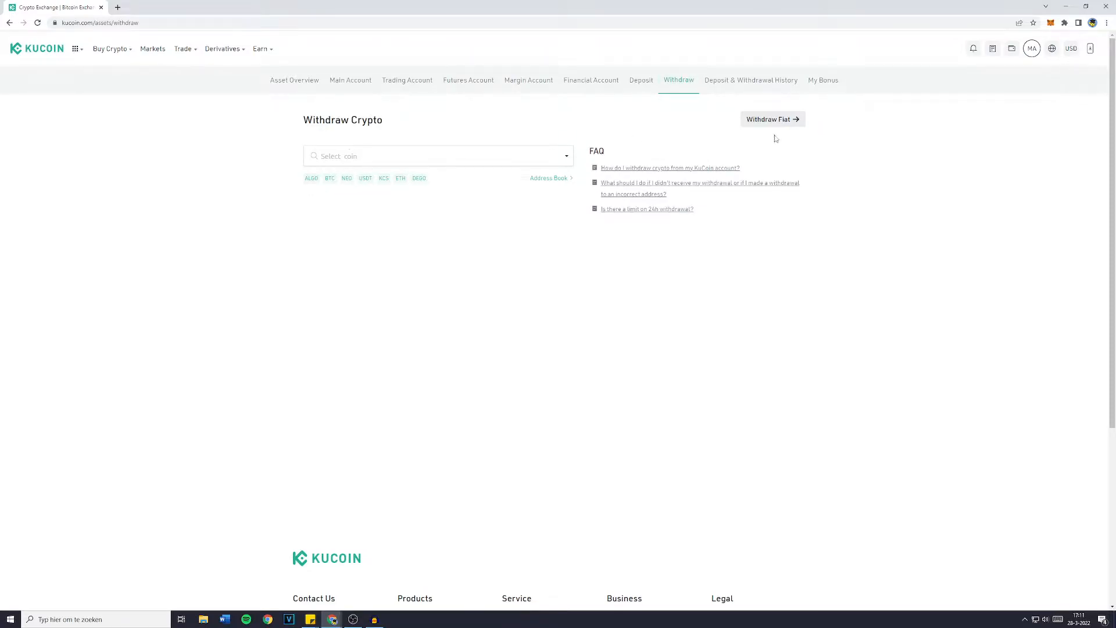
mouse_move(773, 118)
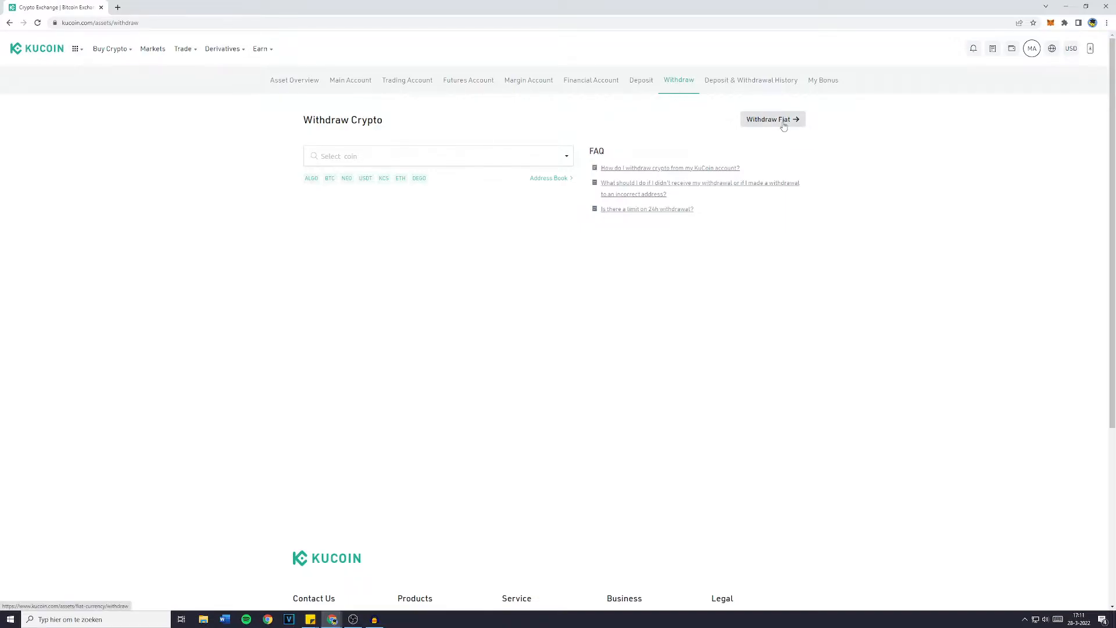
double_click(342, 120)
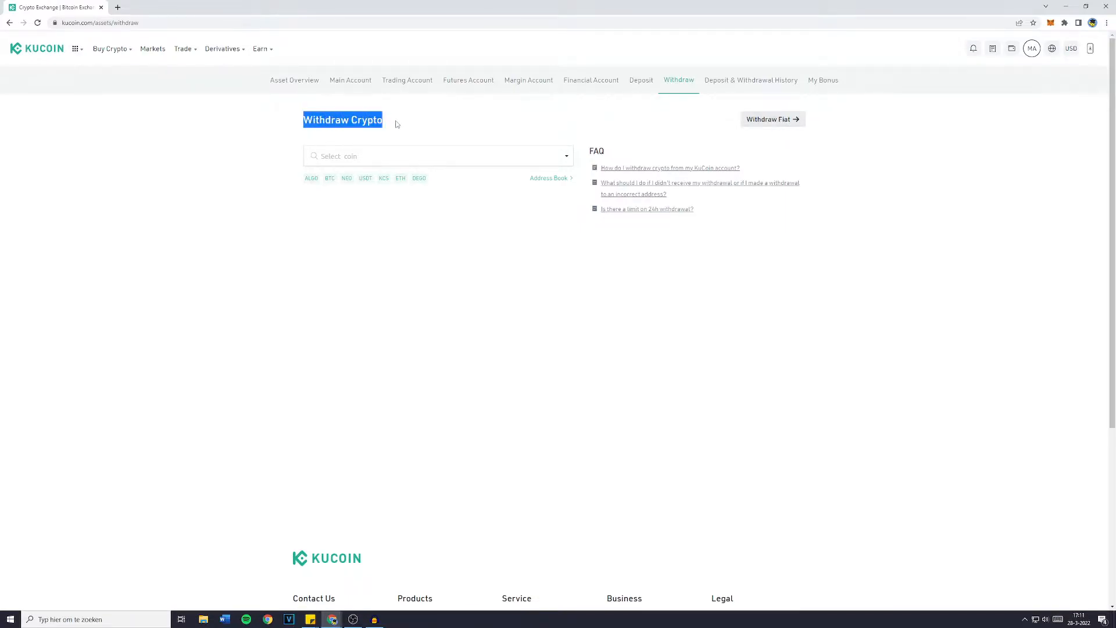
left_click(436, 155)
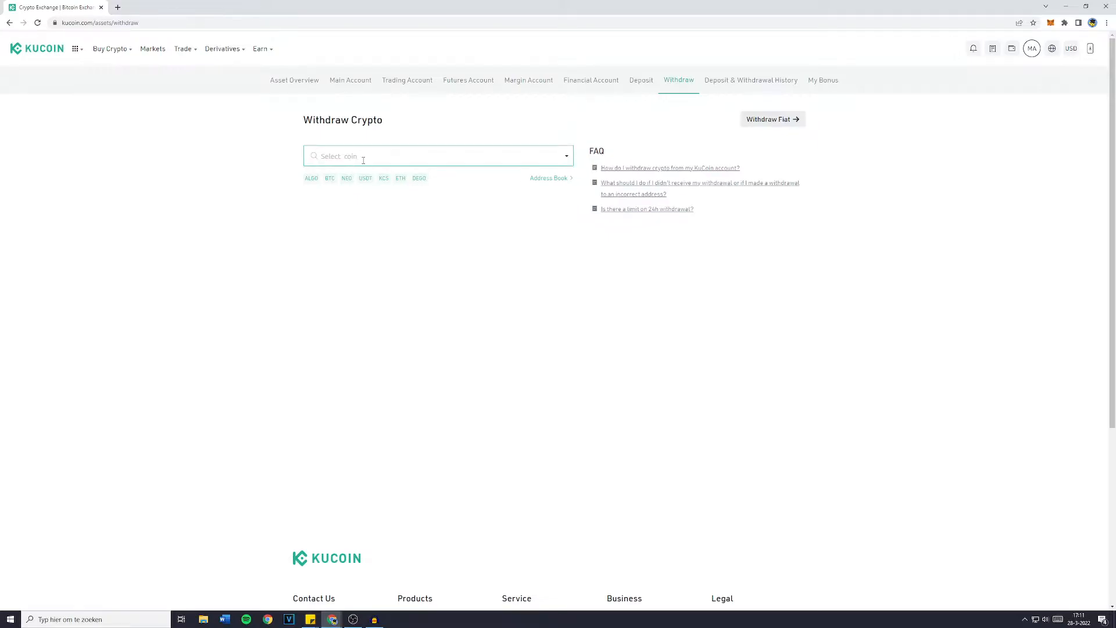
left_click(434, 155)
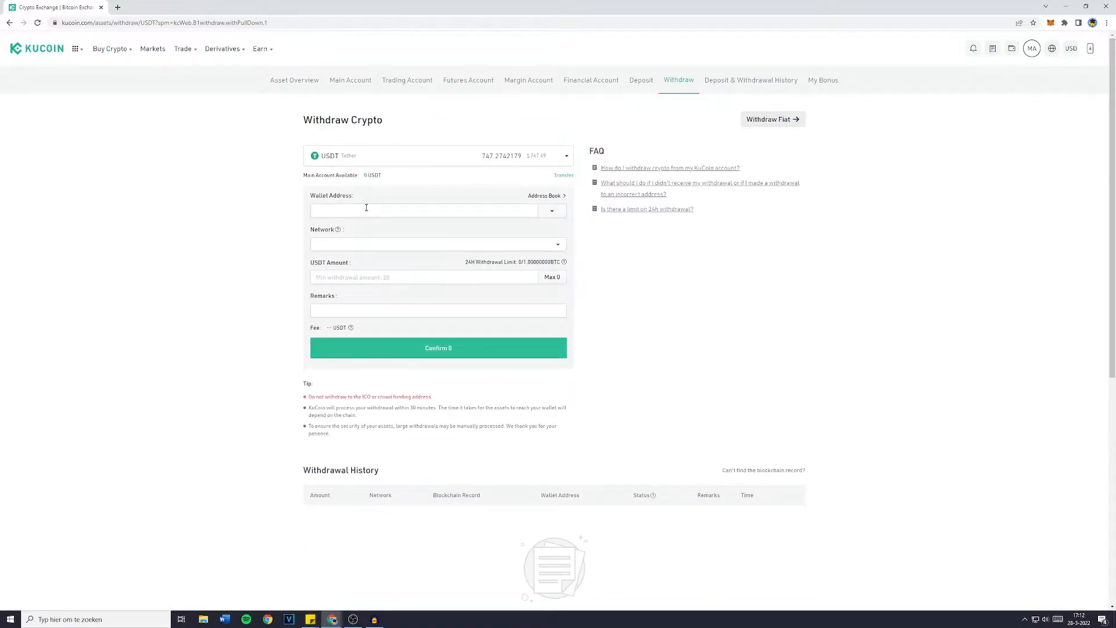
mouse_move(365, 253)
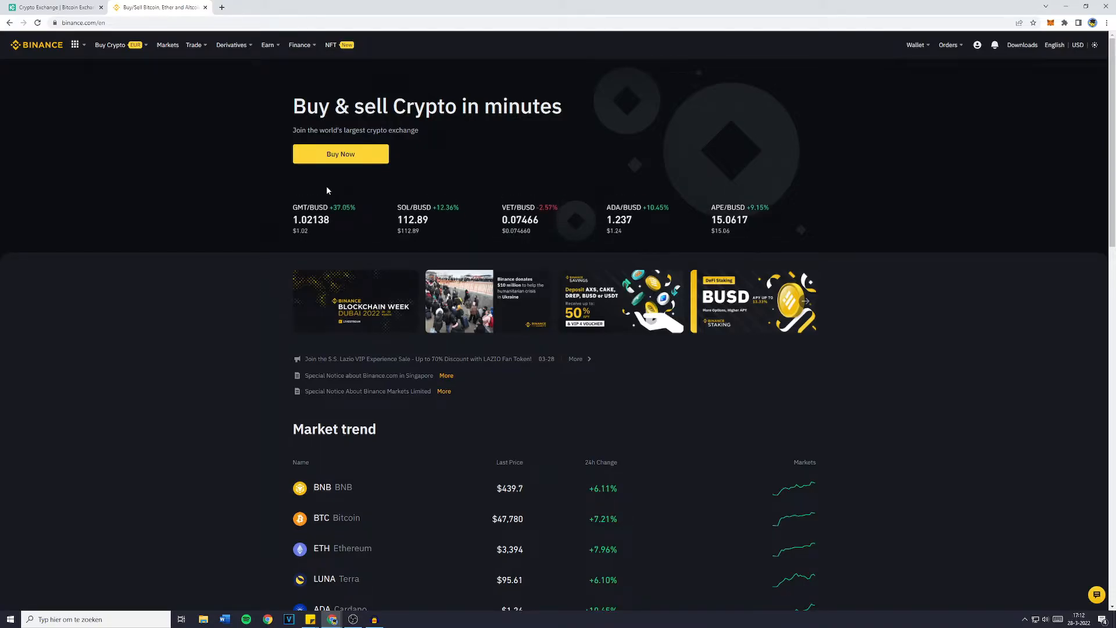
Start a Binance Fiat and Spot deposit with USDT selected, then return to KuCoin.
left_click(915, 45)
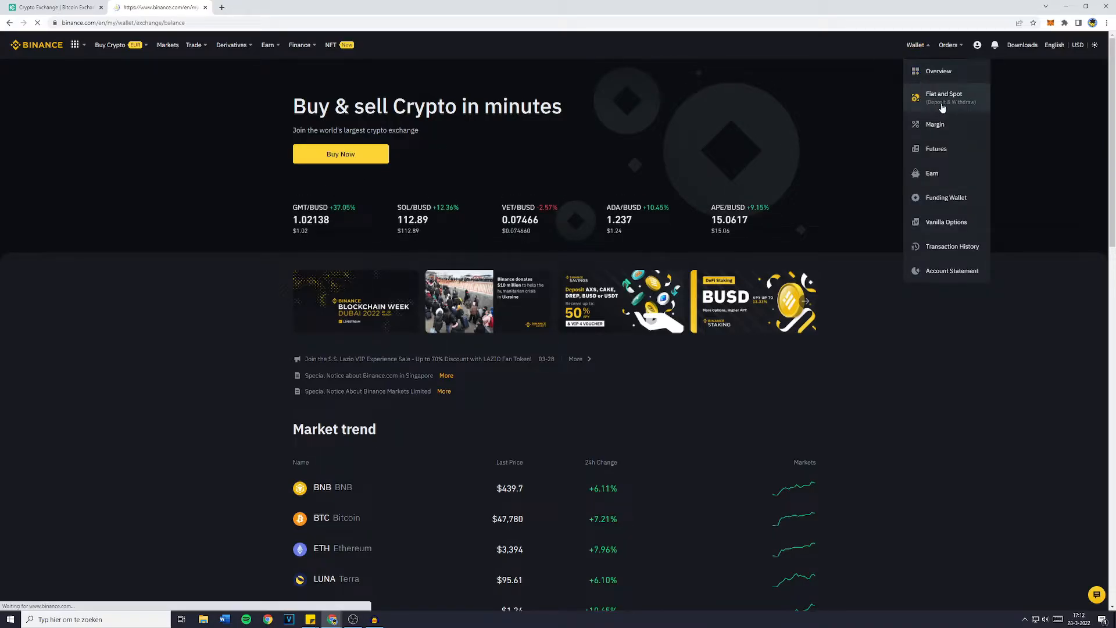
left_click(944, 95)
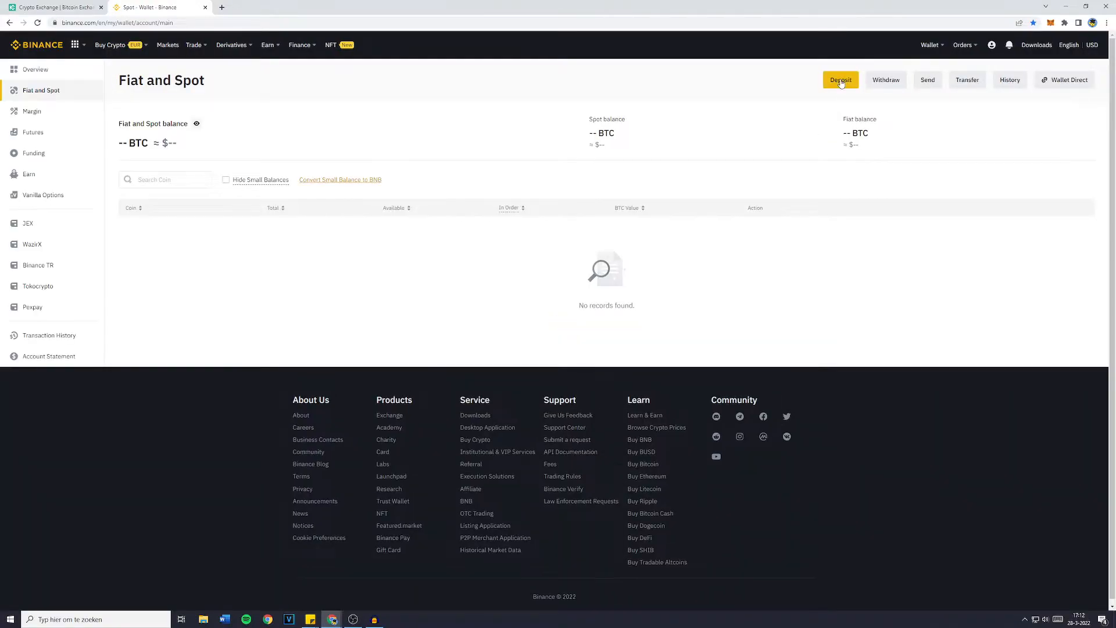
left_click(840, 79)
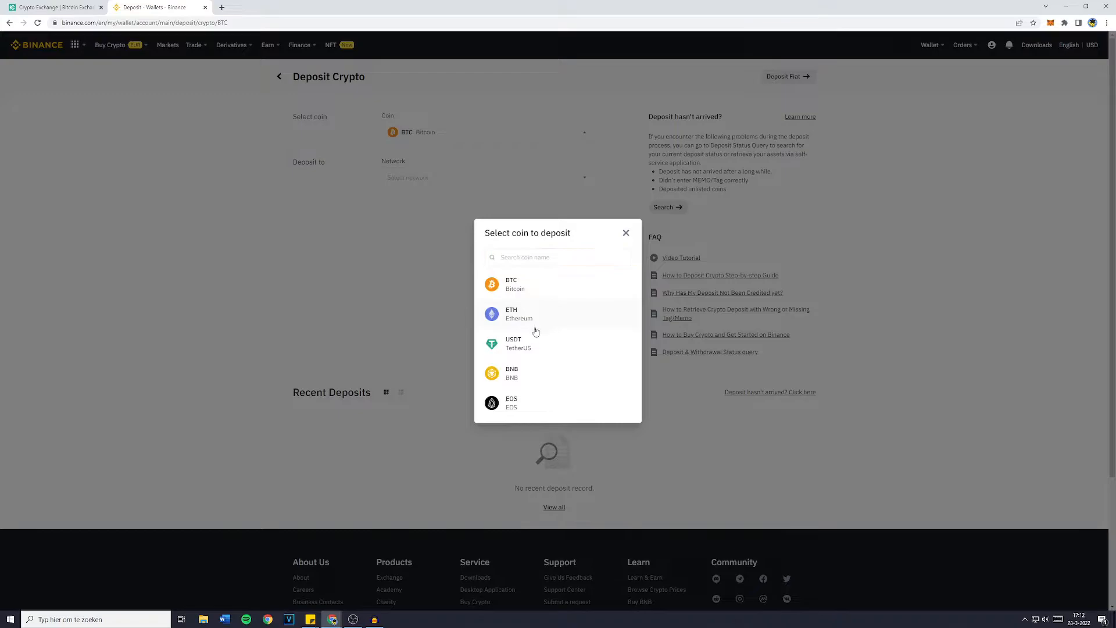
right_click(527, 346)
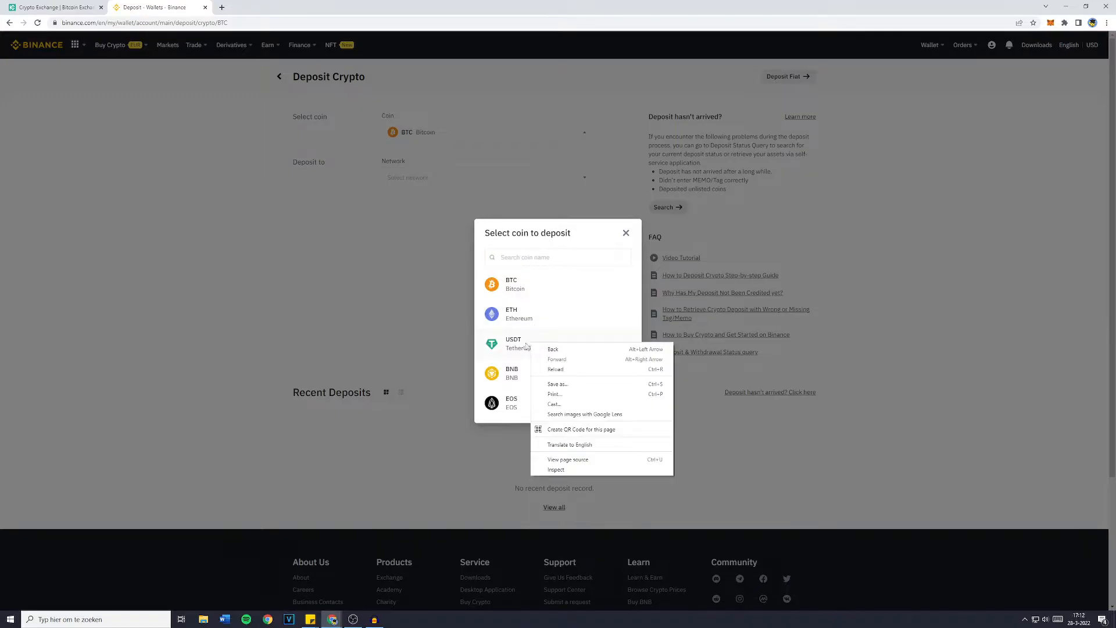
left_click(514, 342)
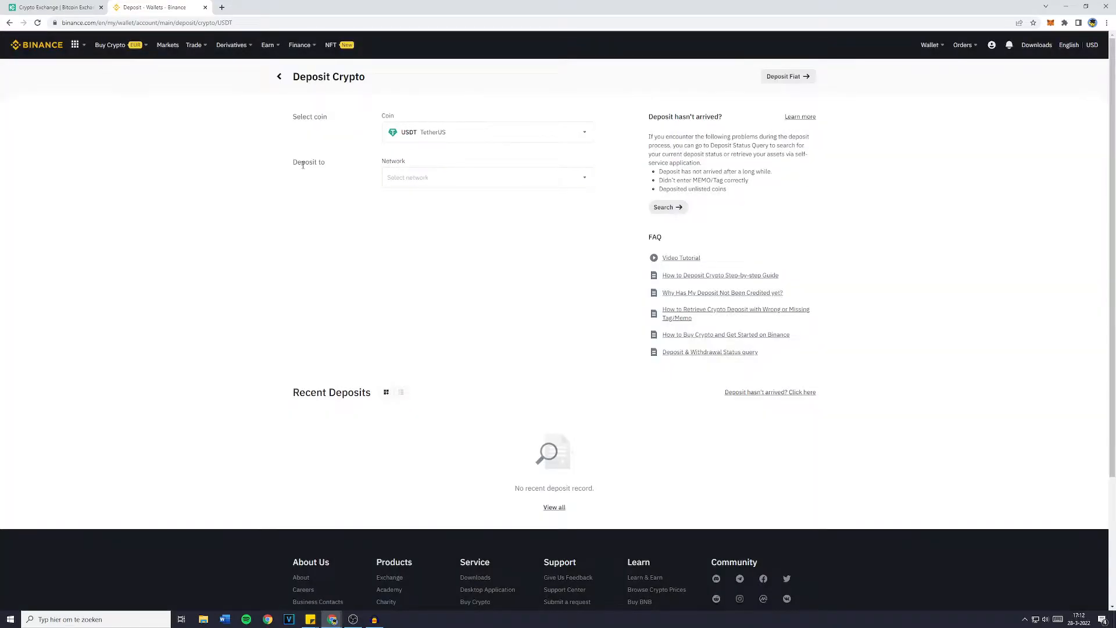
left_click(486, 177)
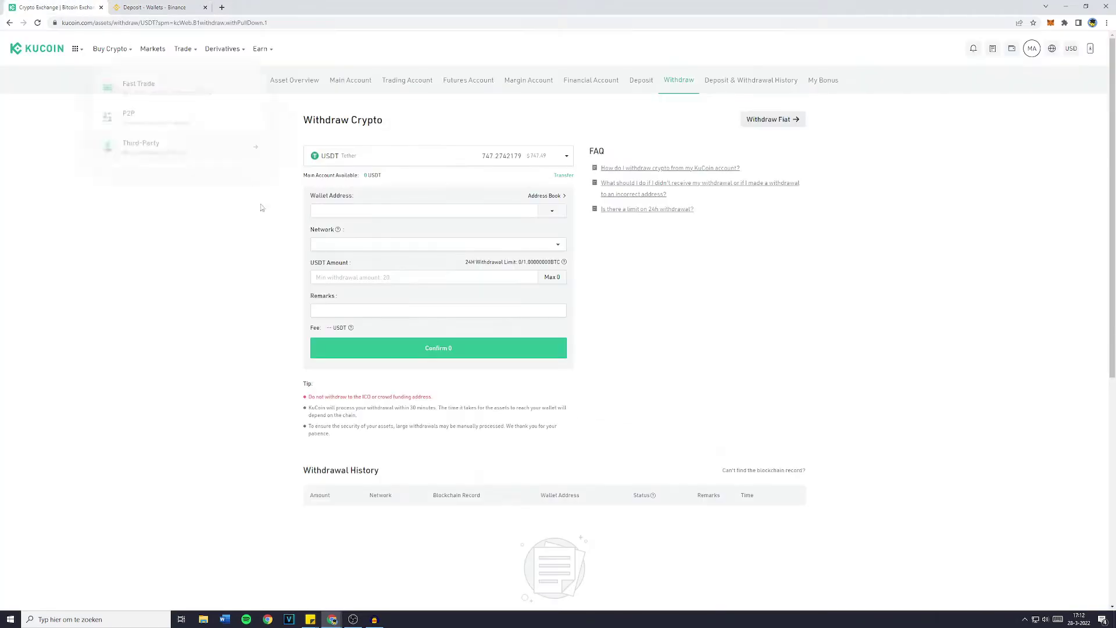
Open KuCoin's withdrawal network list and compare it against Binance's deposit networks.
left_click(437, 244)
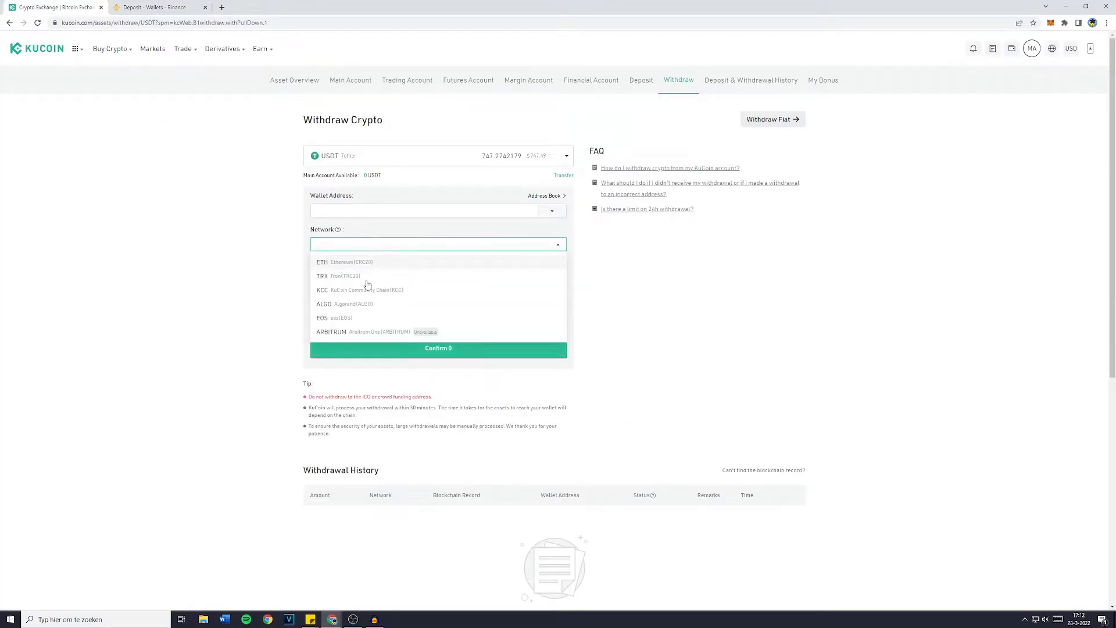
mouse_move(383, 270)
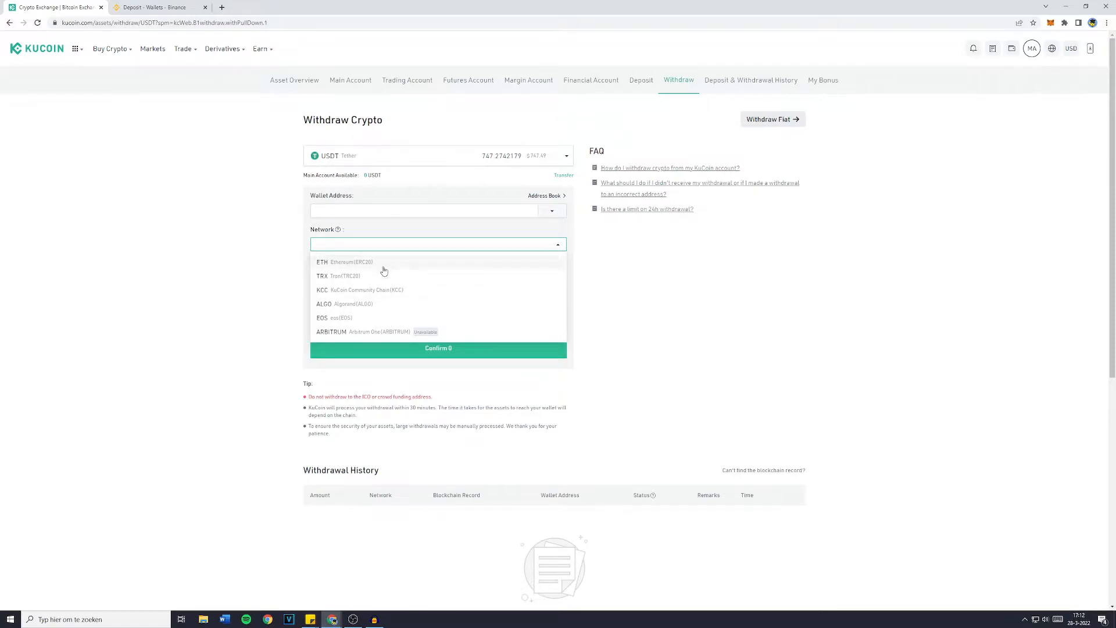
left_click(160, 7)
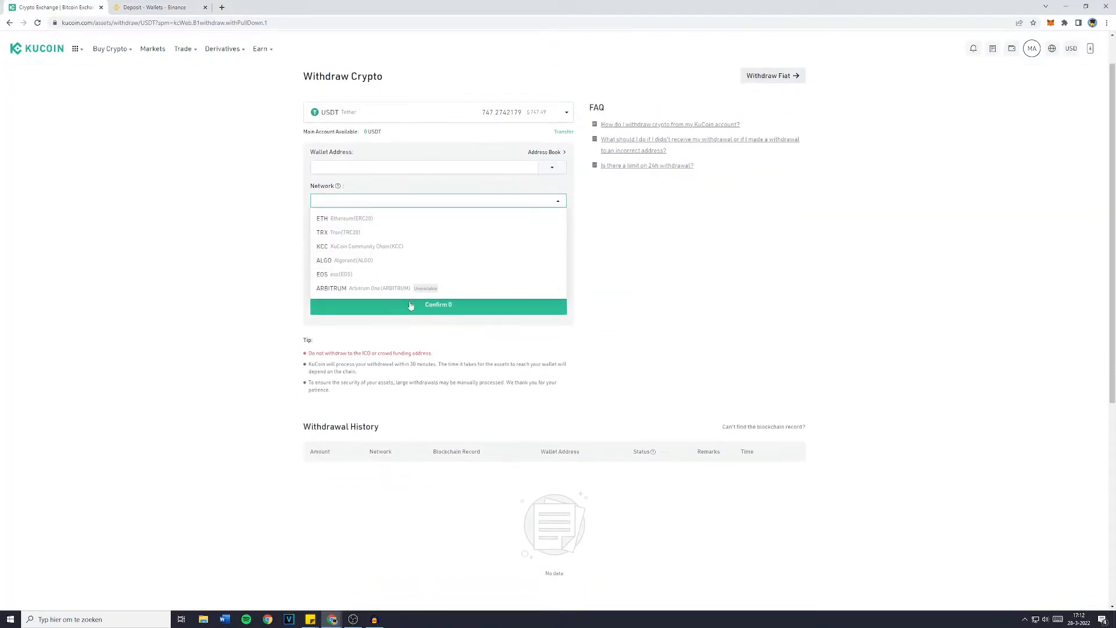
left_click(158, 7)
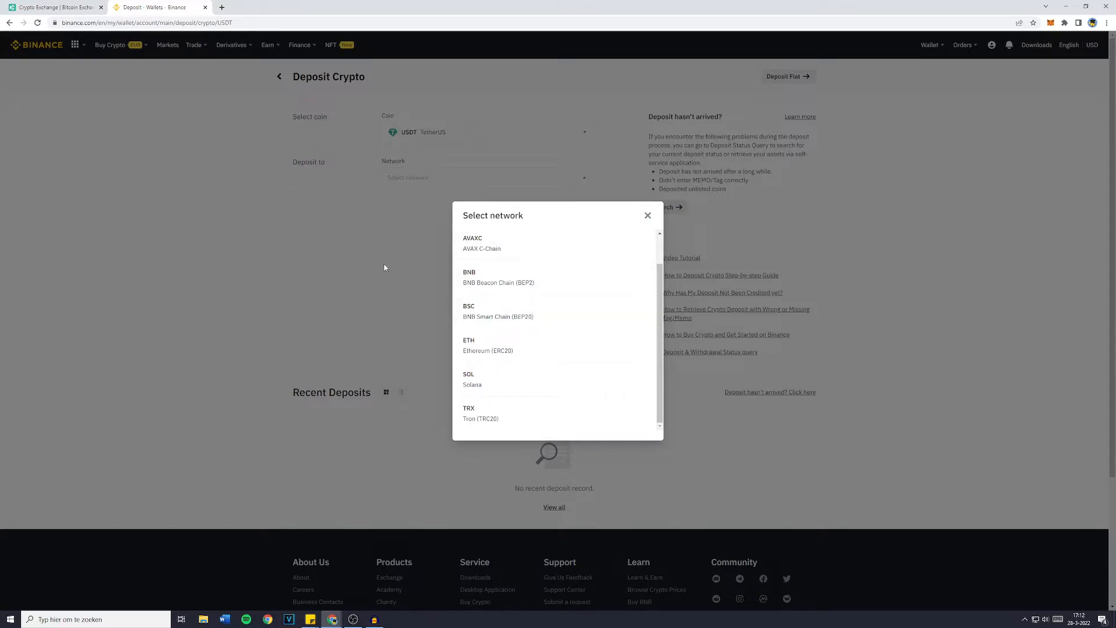
mouse_move(377, 340)
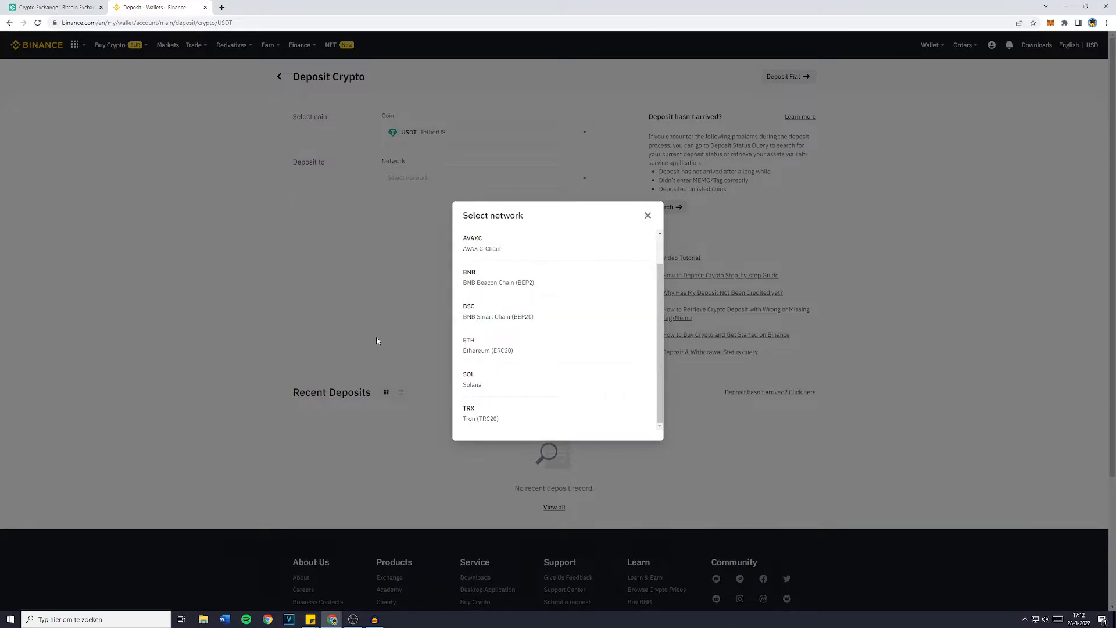
left_click(54, 7)
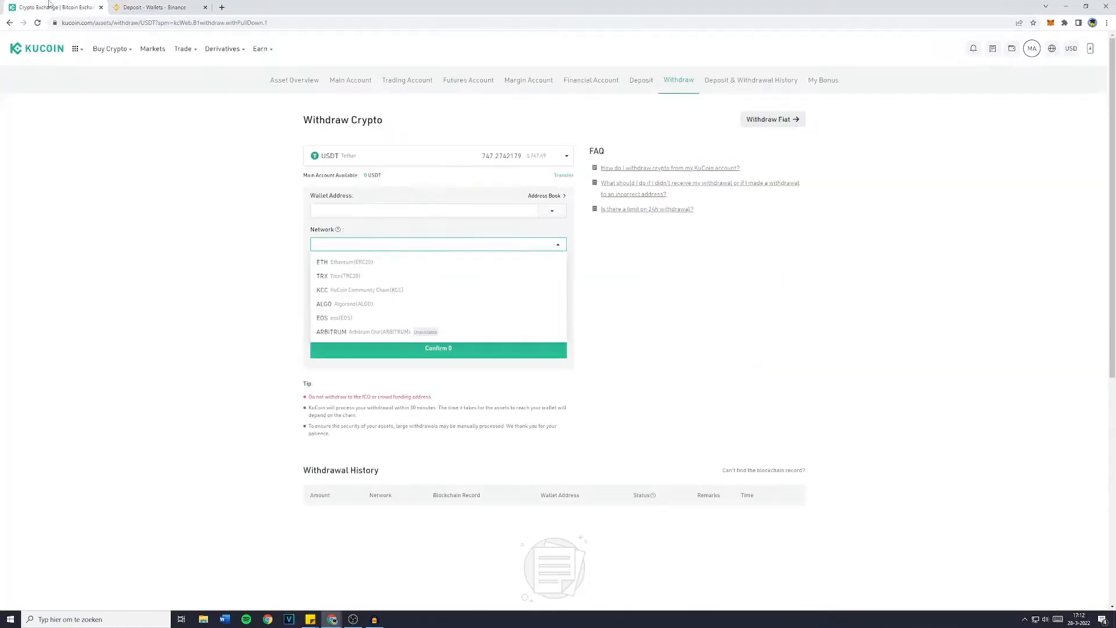
mouse_move(355, 275)
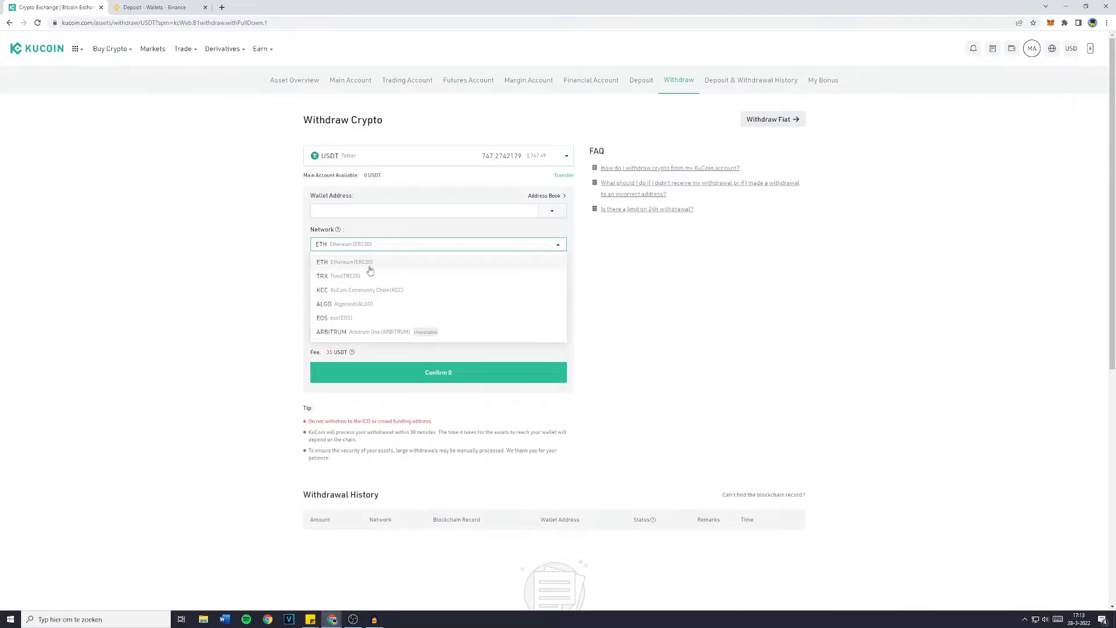
Review Binance's deposit network choices and copy the USDT ERC20 deposit address.
left_click(151, 6)
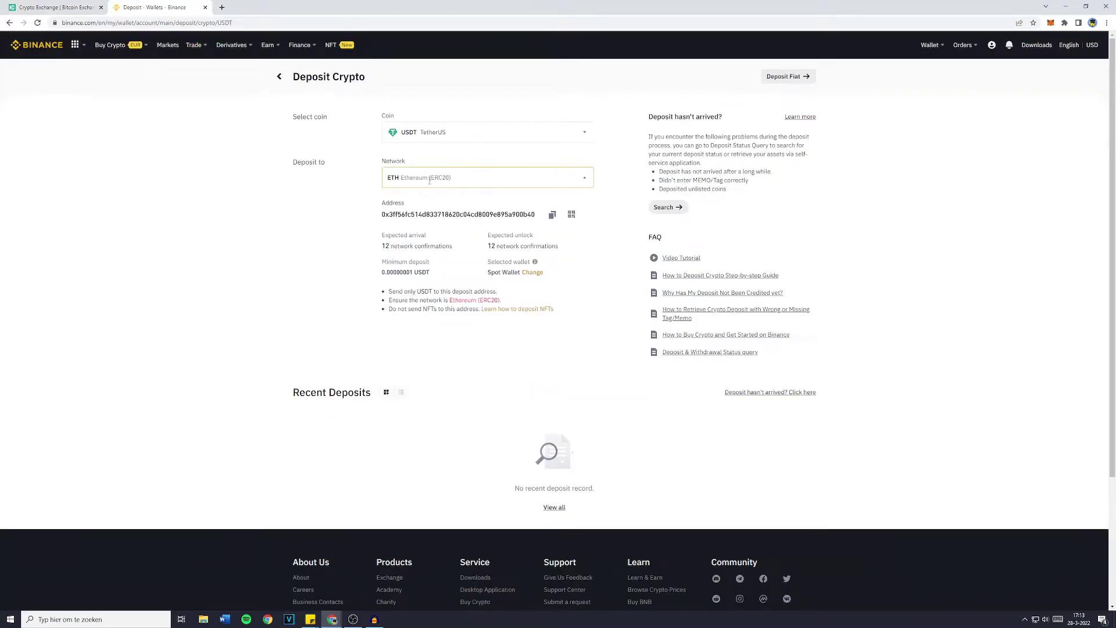
left_click(486, 177)
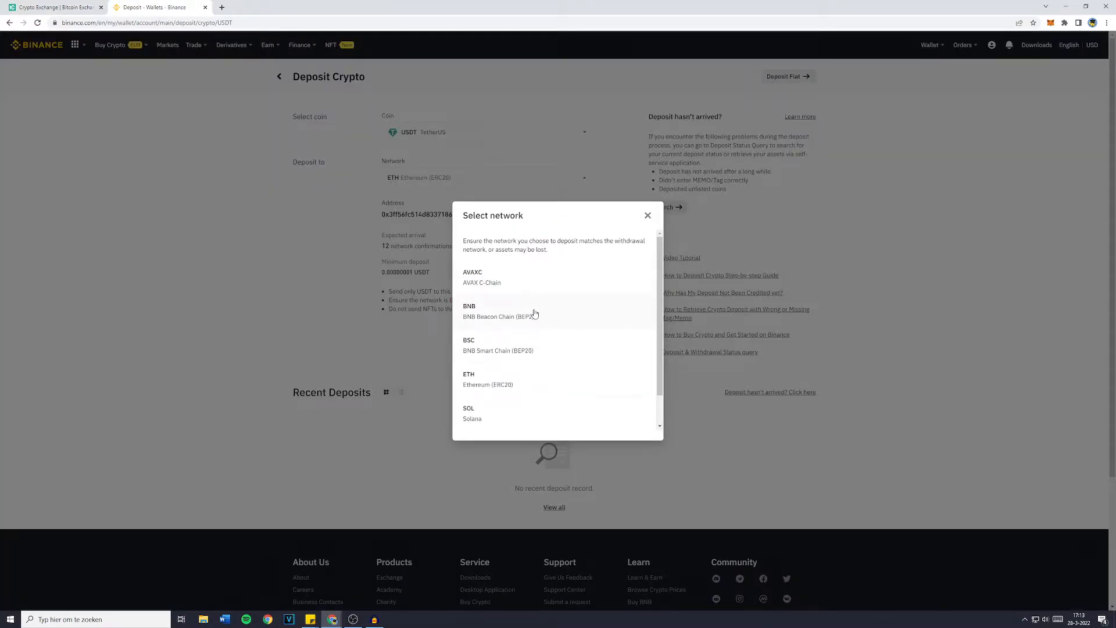
mouse_move(365, 297)
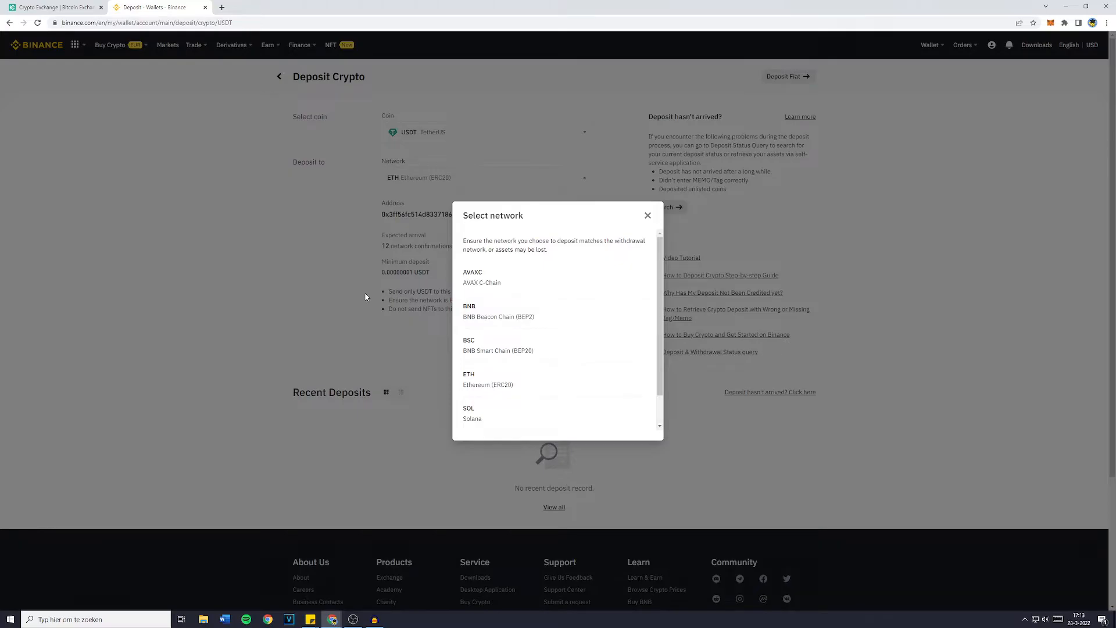
mouse_move(655, 223)
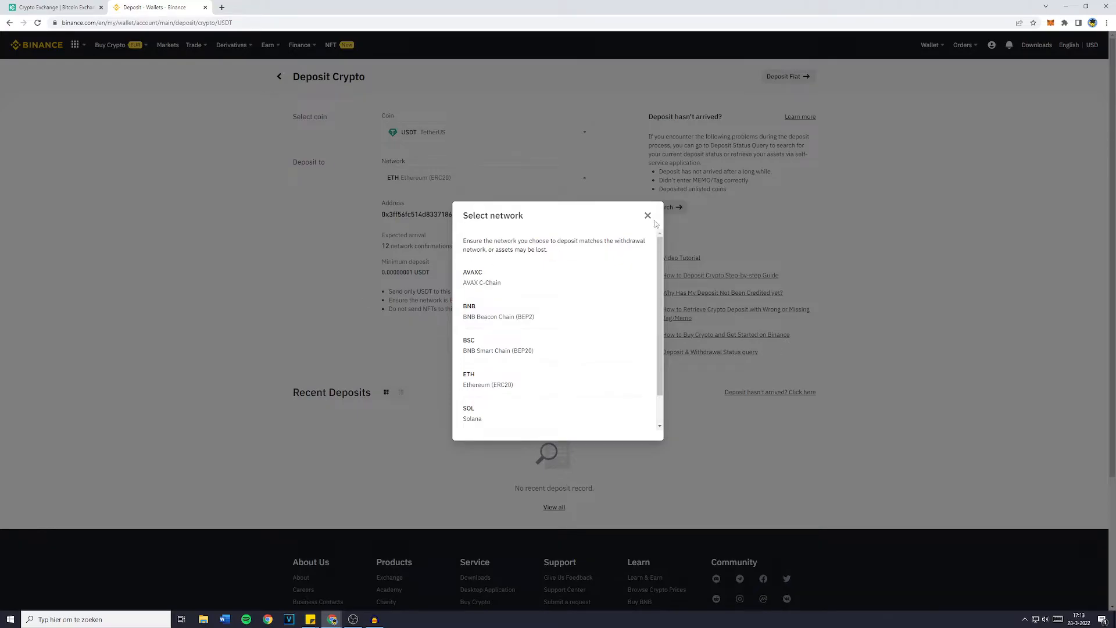
left_click(647, 215)
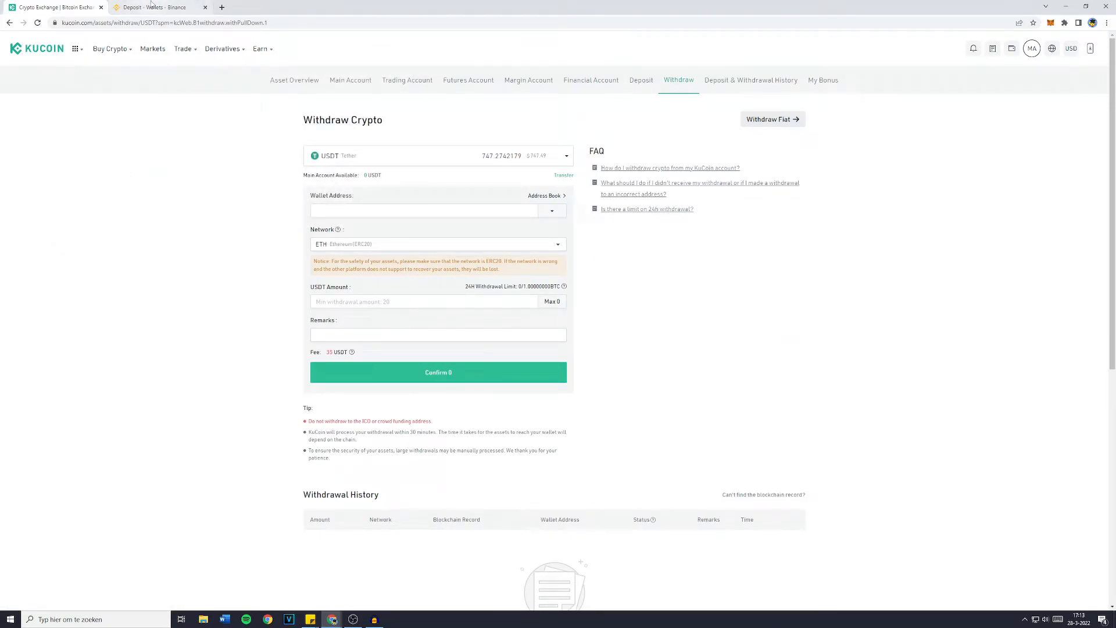
left_click(159, 7)
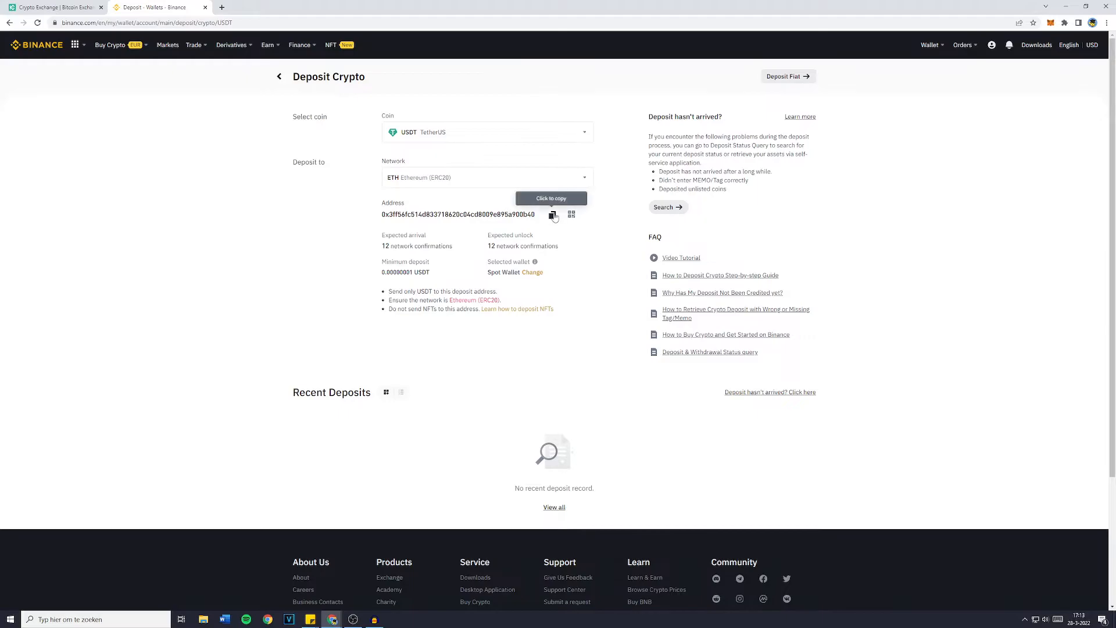
left_click(54, 7)
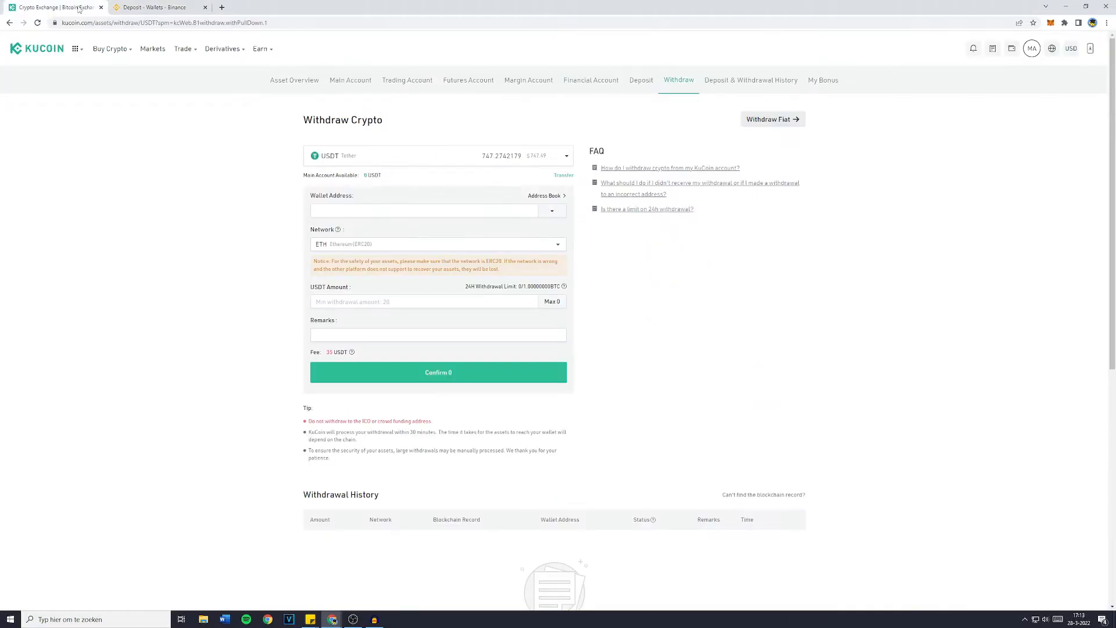
type("0x3ff56fc514d833718620c04cd8009e895a900b40")
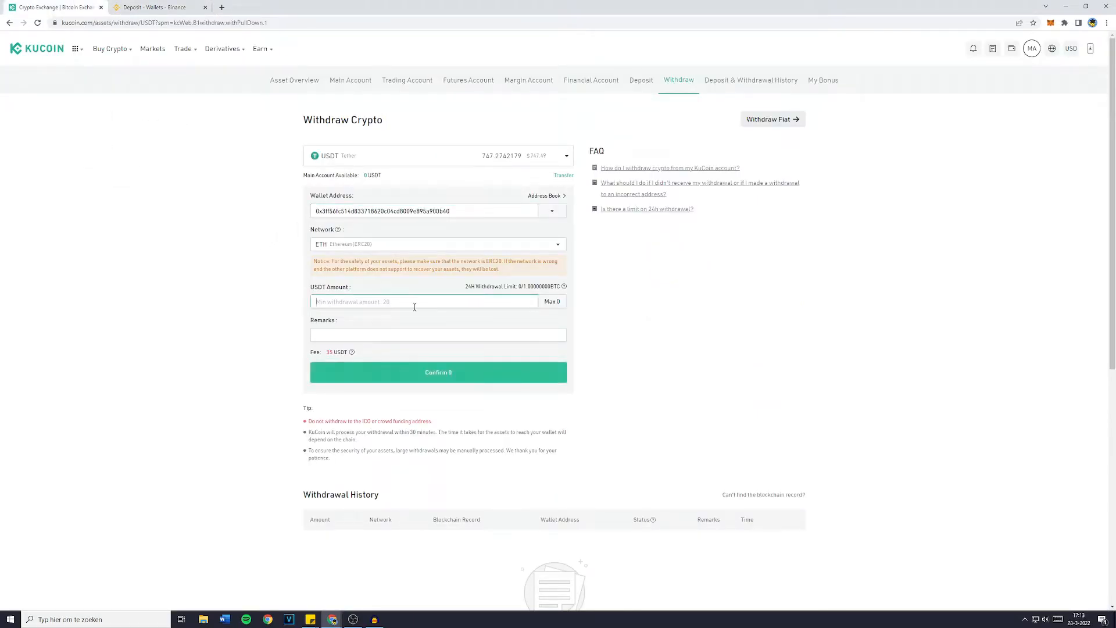
type("4")
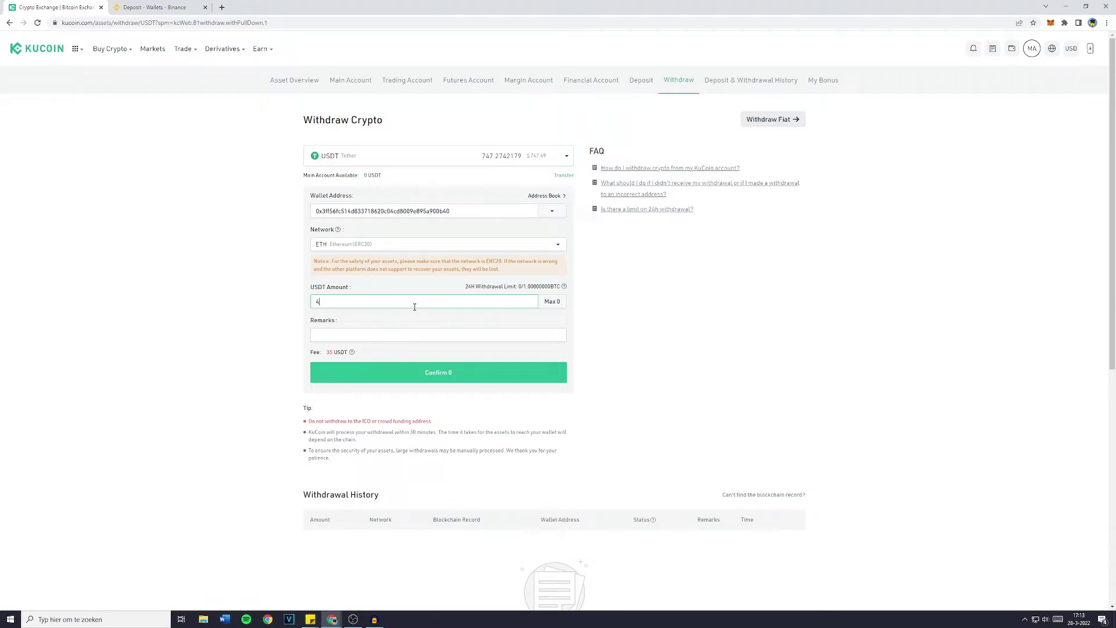
type(".000000")
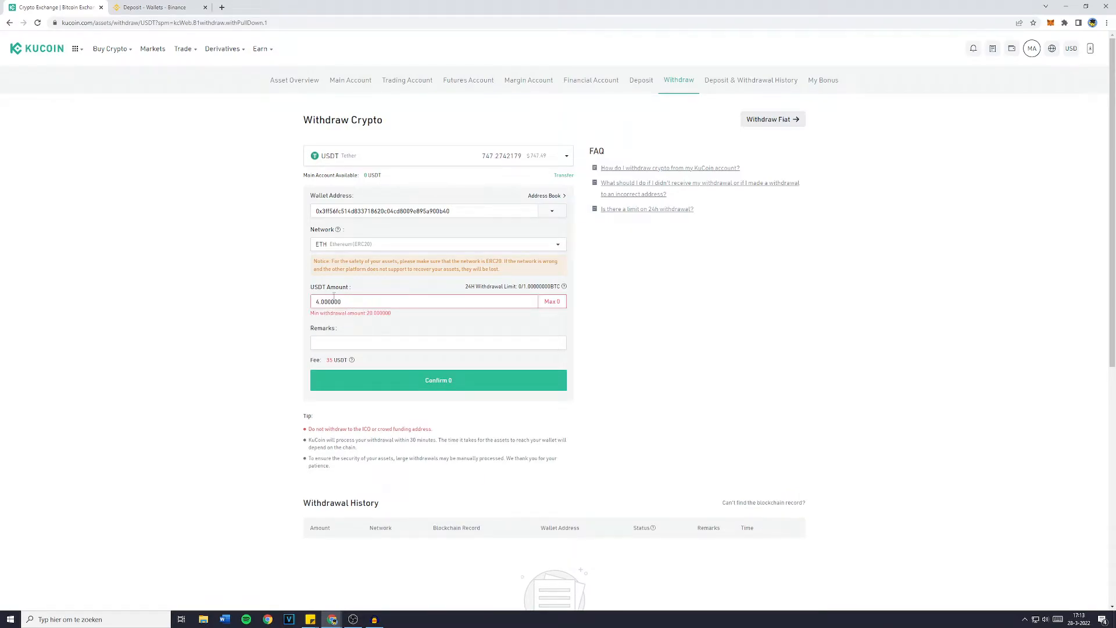
mouse_move(533, 178)
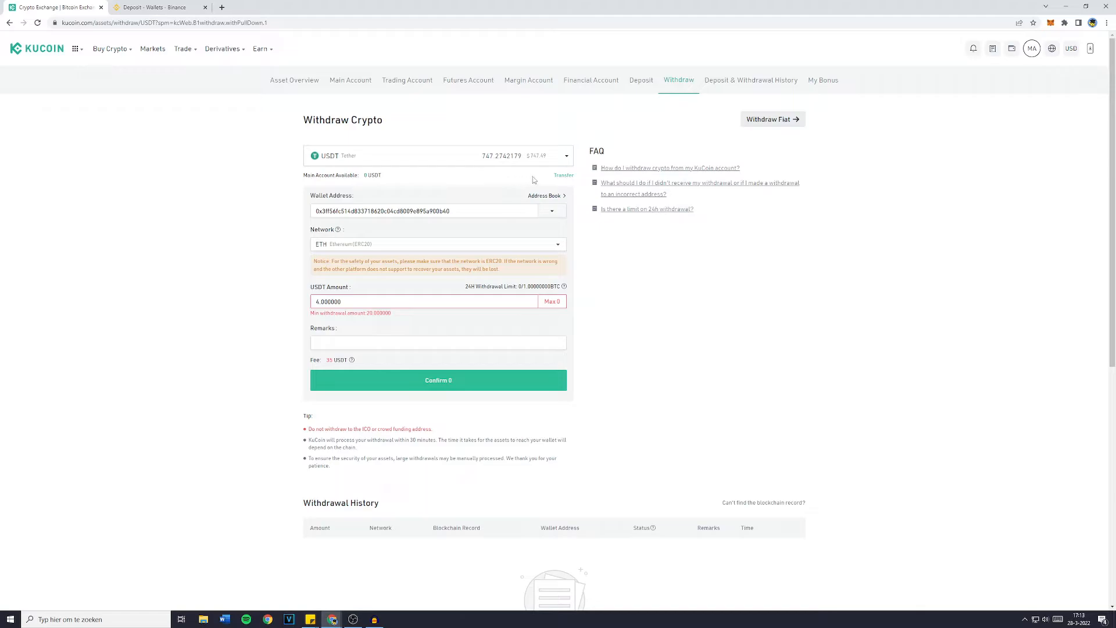
double_click(318, 175)
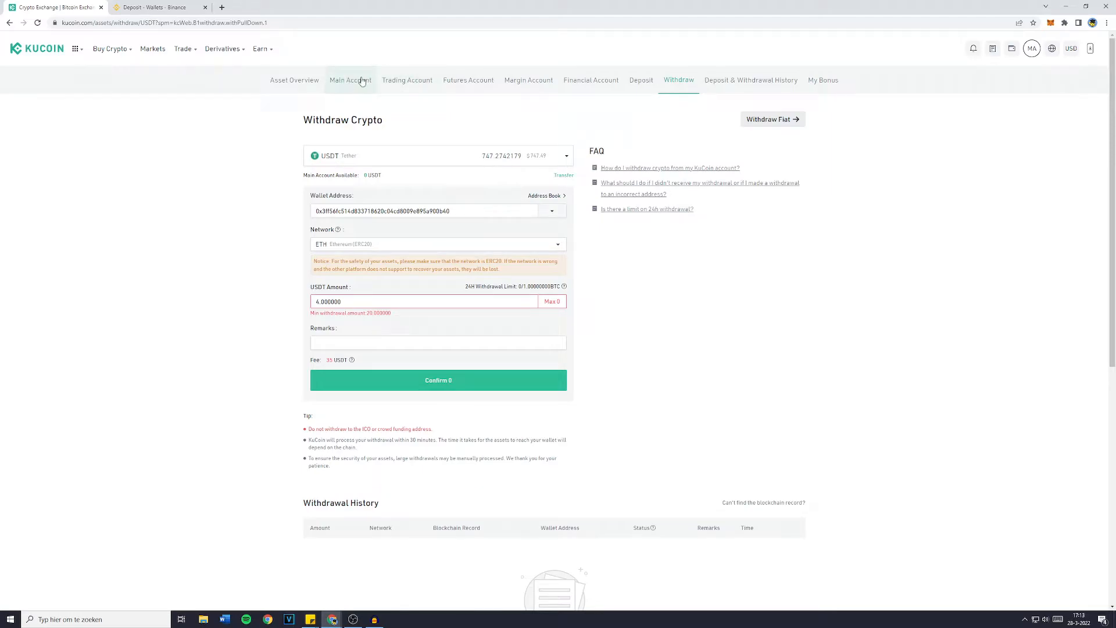
mouse_move(563, 175)
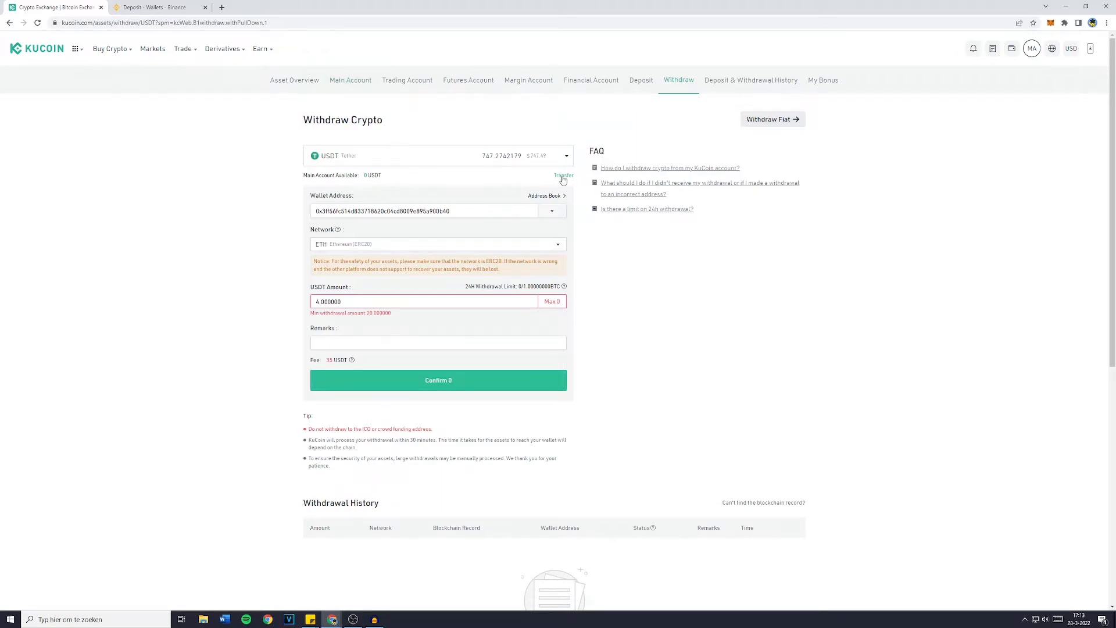
Transfer 50 USDT from the Trading Account to the Main Account and confirm.
left_click(563, 175)
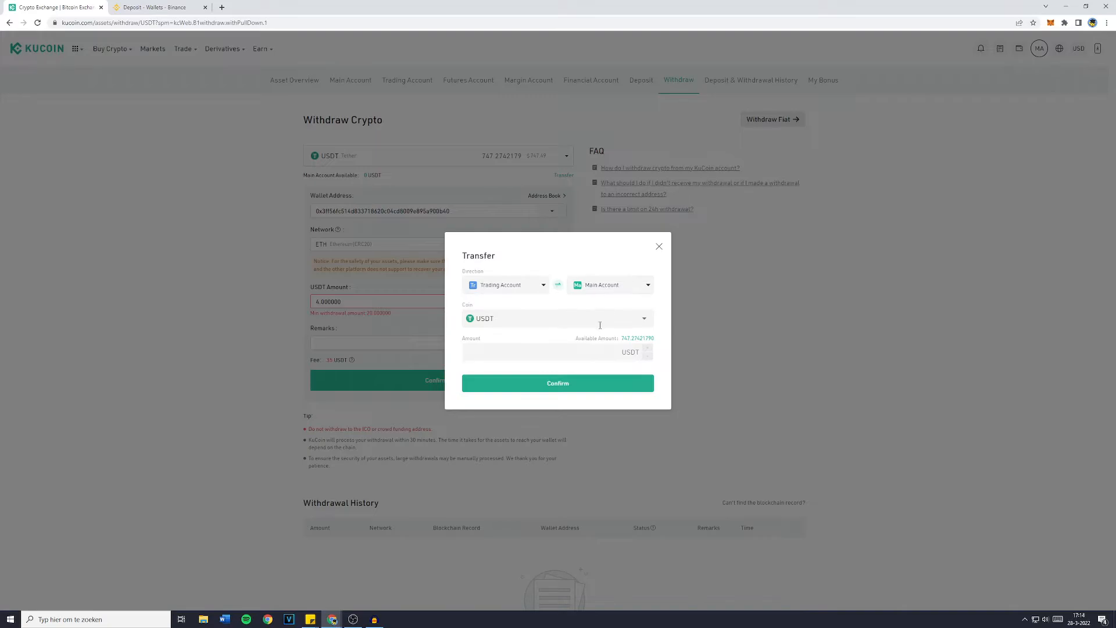
left_click(557, 318)
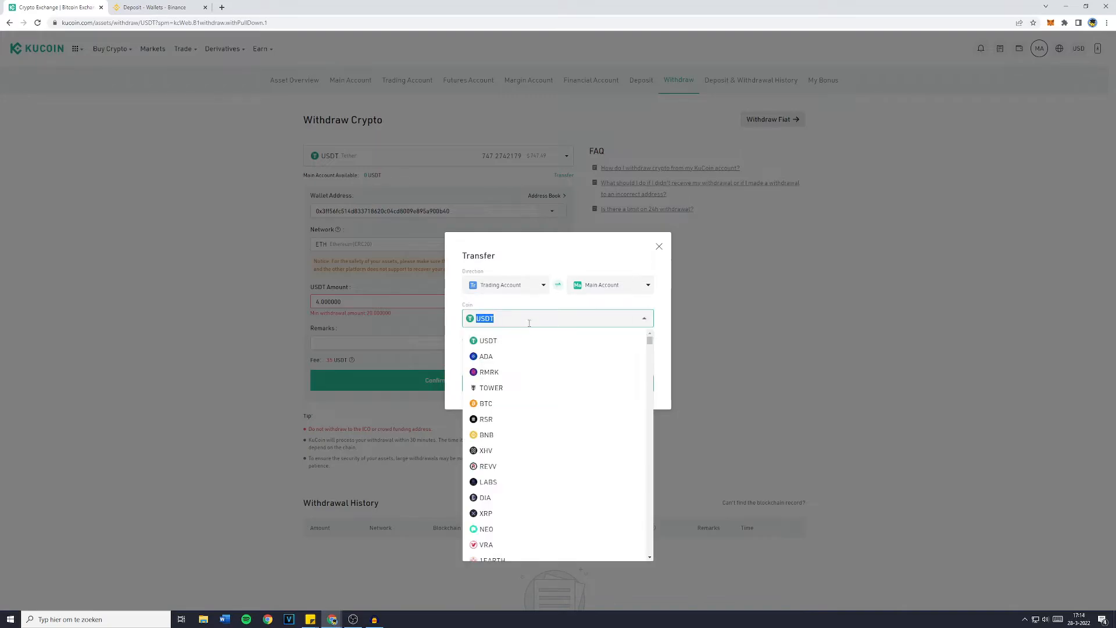
mouse_move(542, 403)
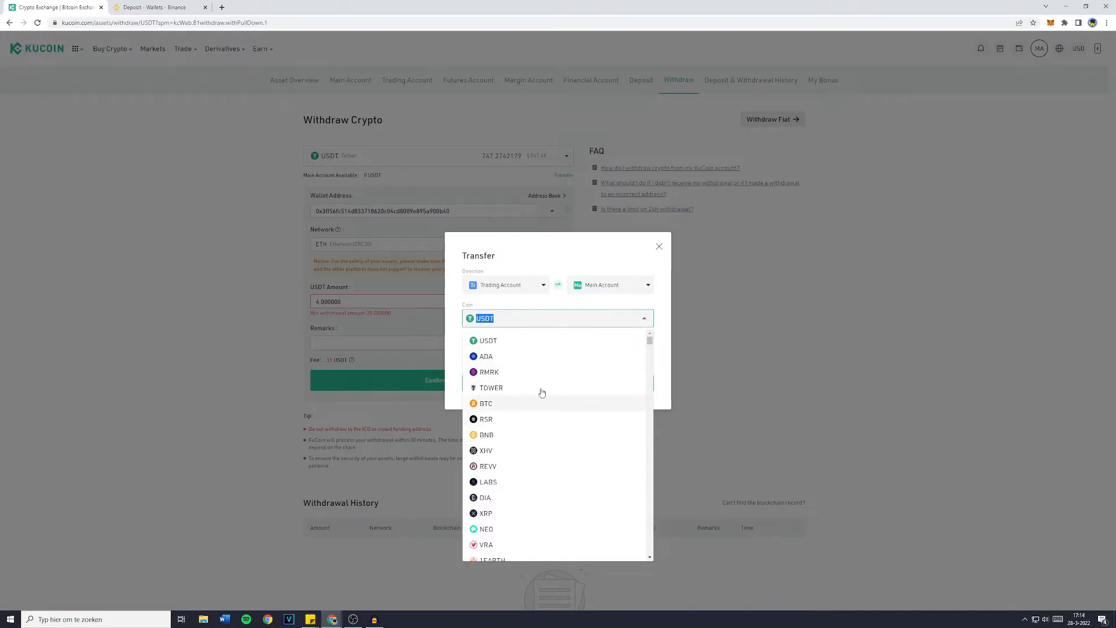
left_click(487, 340)
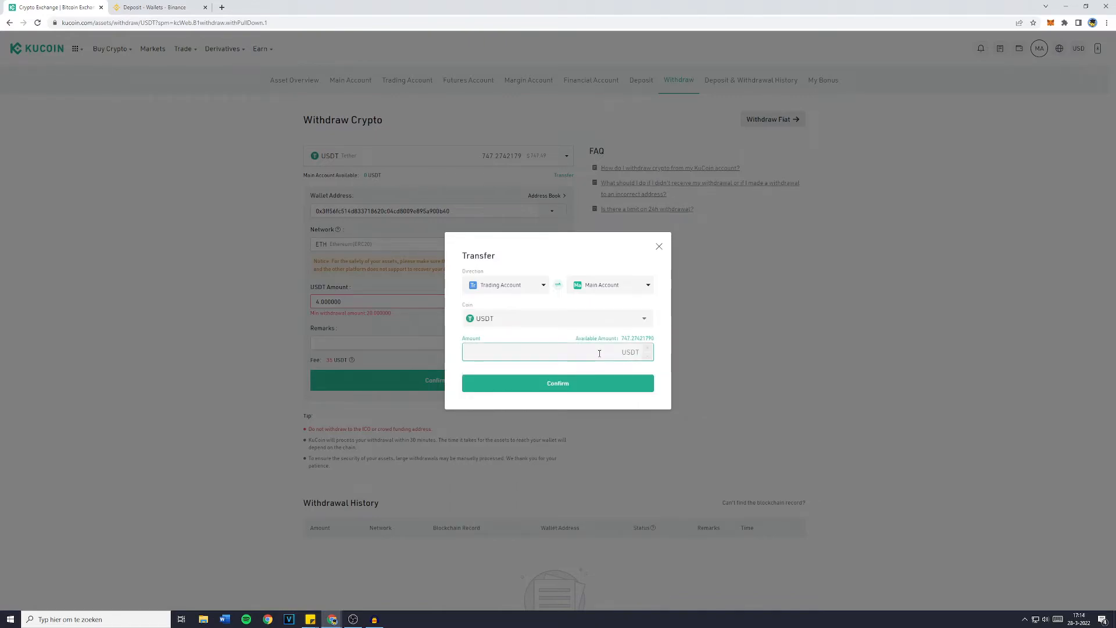
type("50")
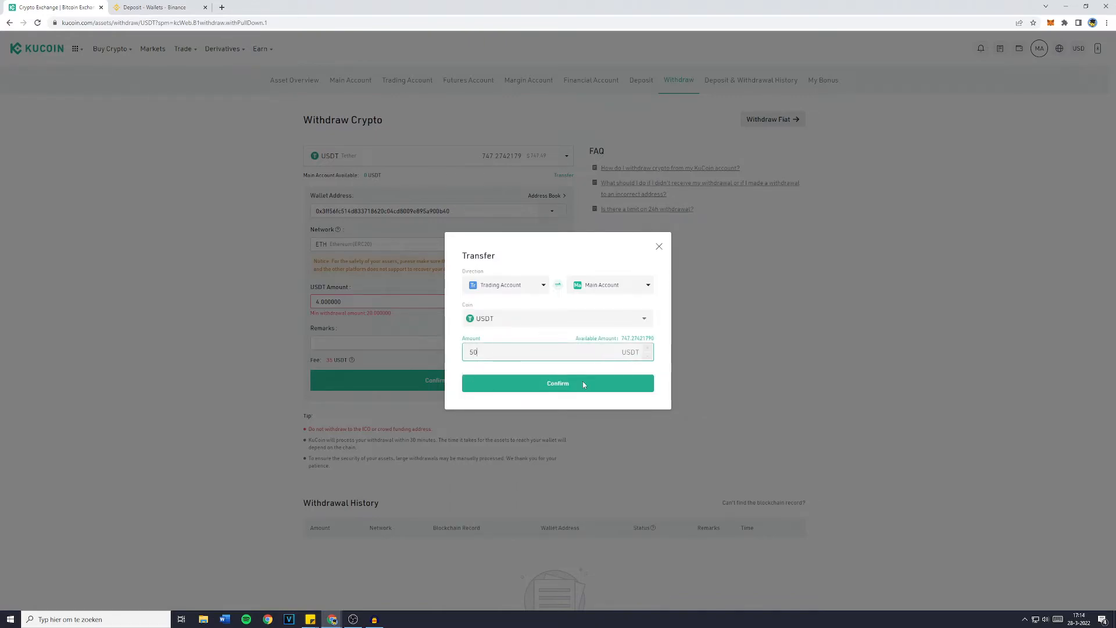
left_click(557, 383)
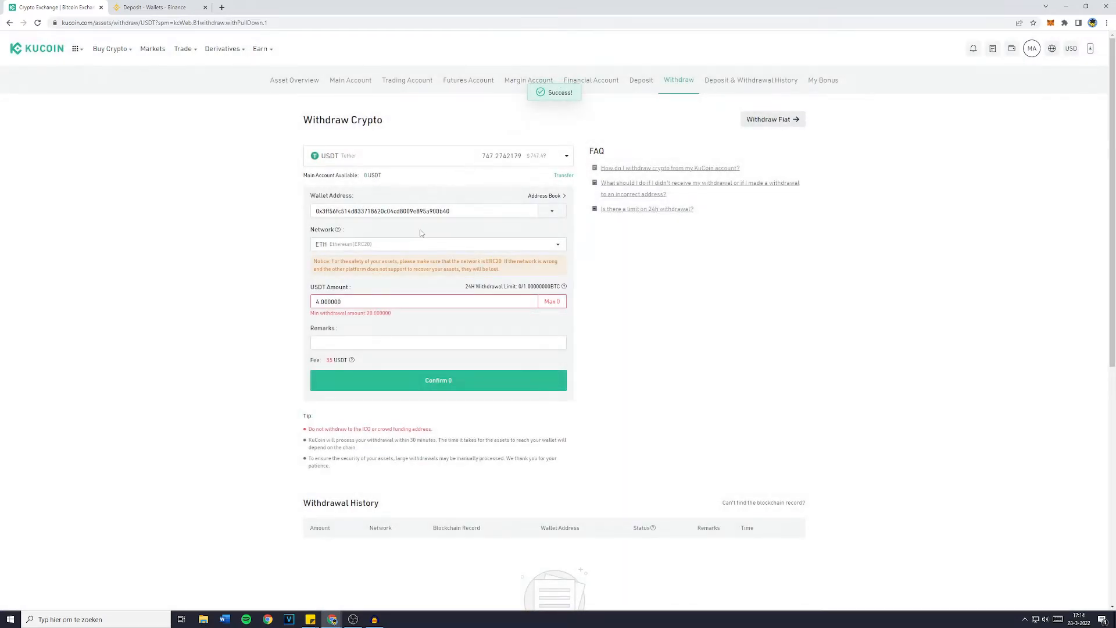
mouse_move(426, 178)
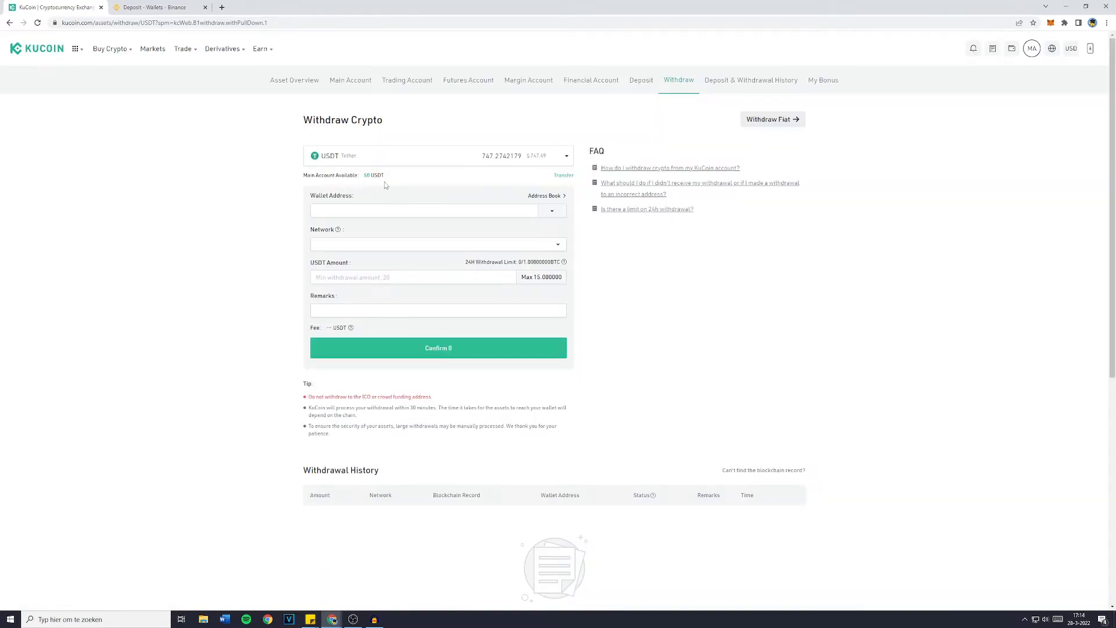
Re-enter the Binance wallet address and select the ETH Ethereum (ERC20) network.
left_click(422, 210)
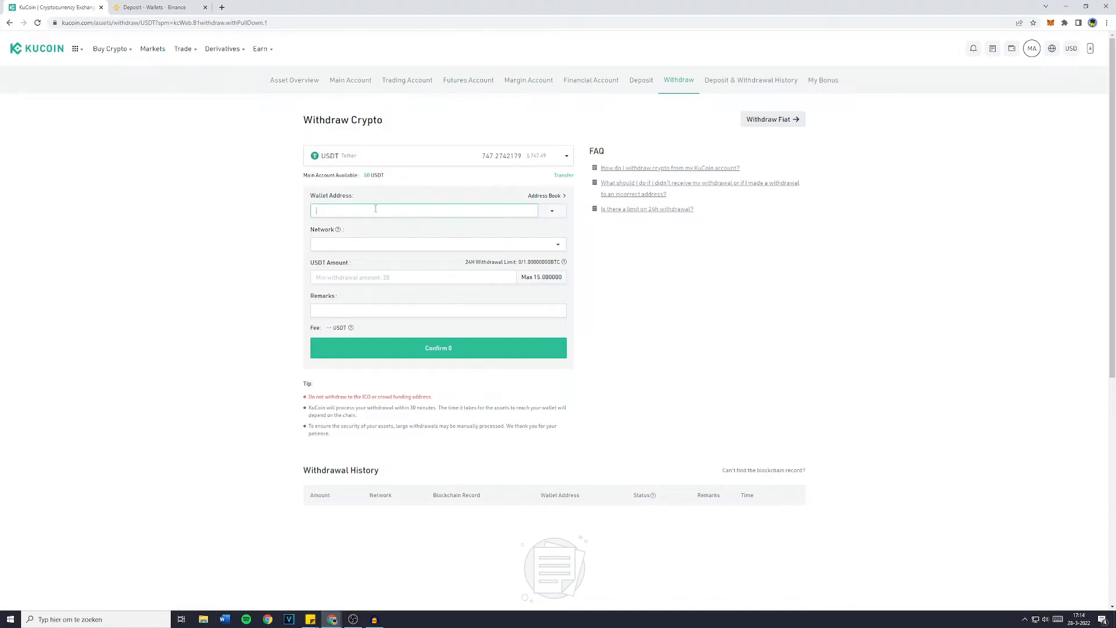
left_click(437, 244)
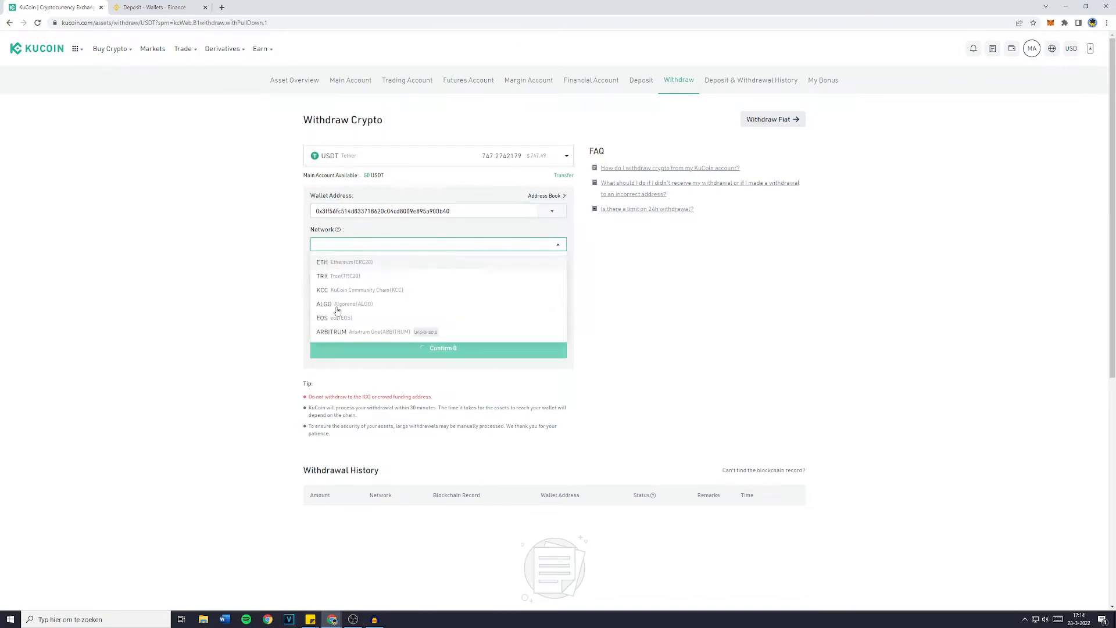
left_click(344, 262)
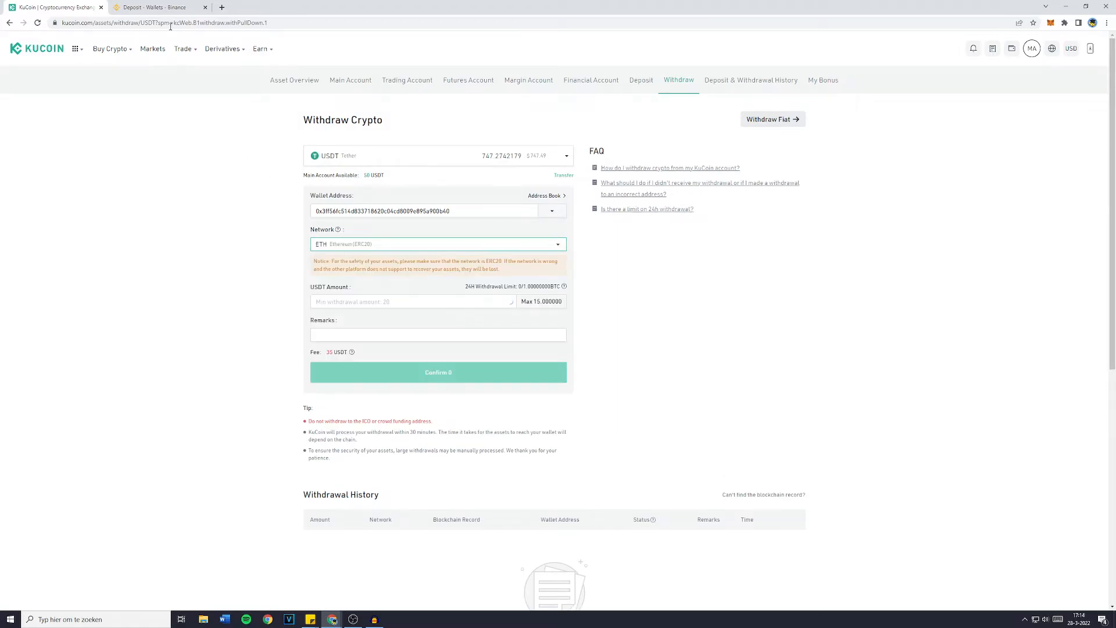
left_click(110, 48)
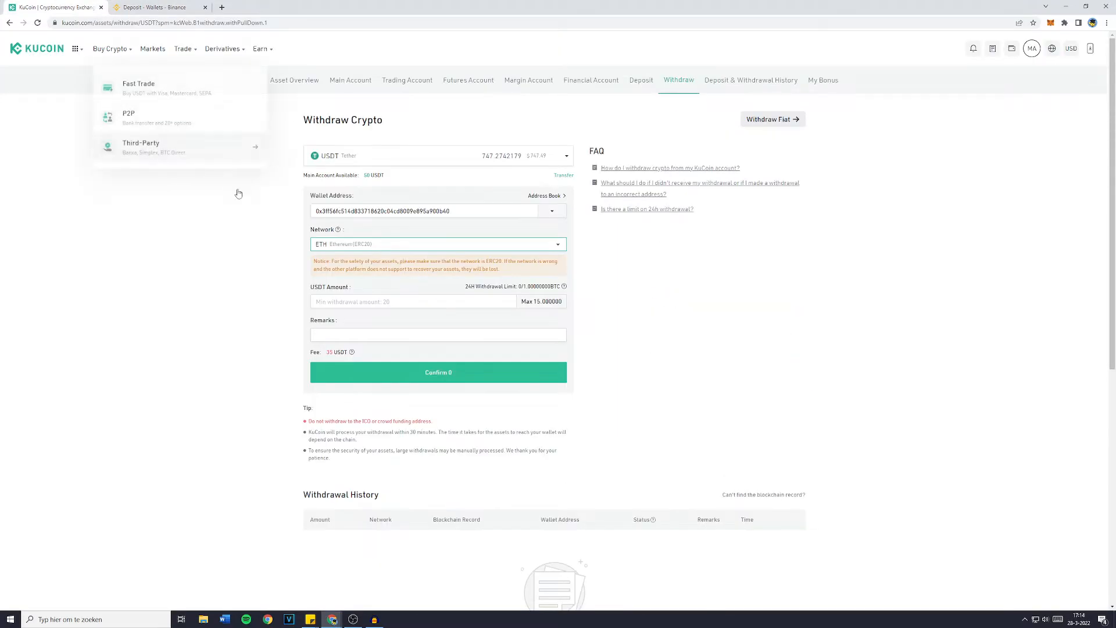
left_click(412, 301)
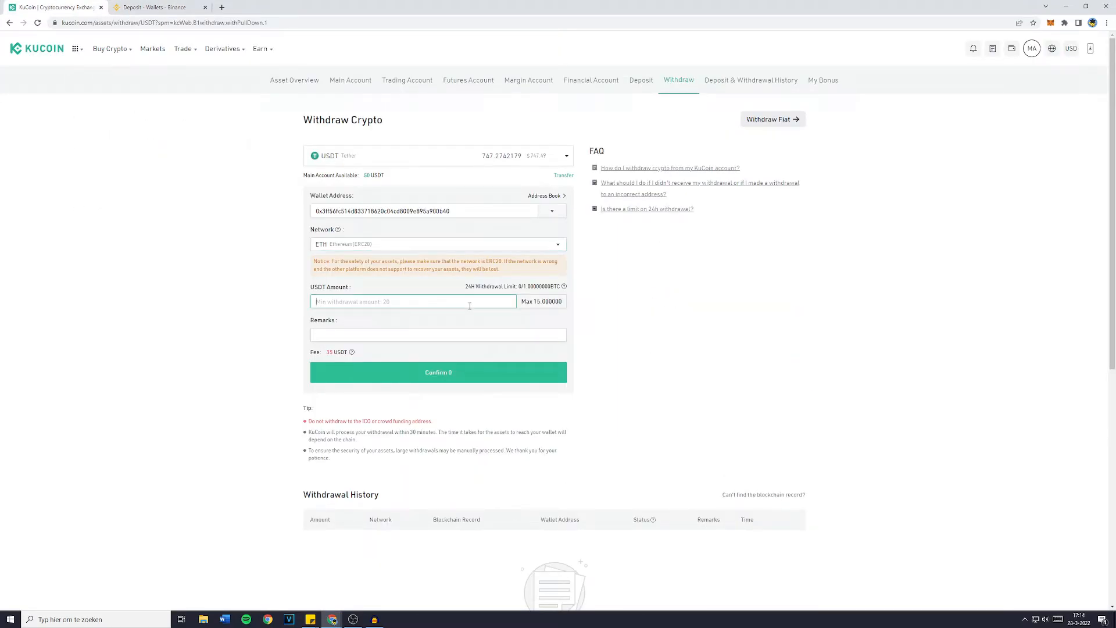
Fill the maximum 15.000000 USDT amount with Max, keeping USDT as the coin.
left_click(541, 301)
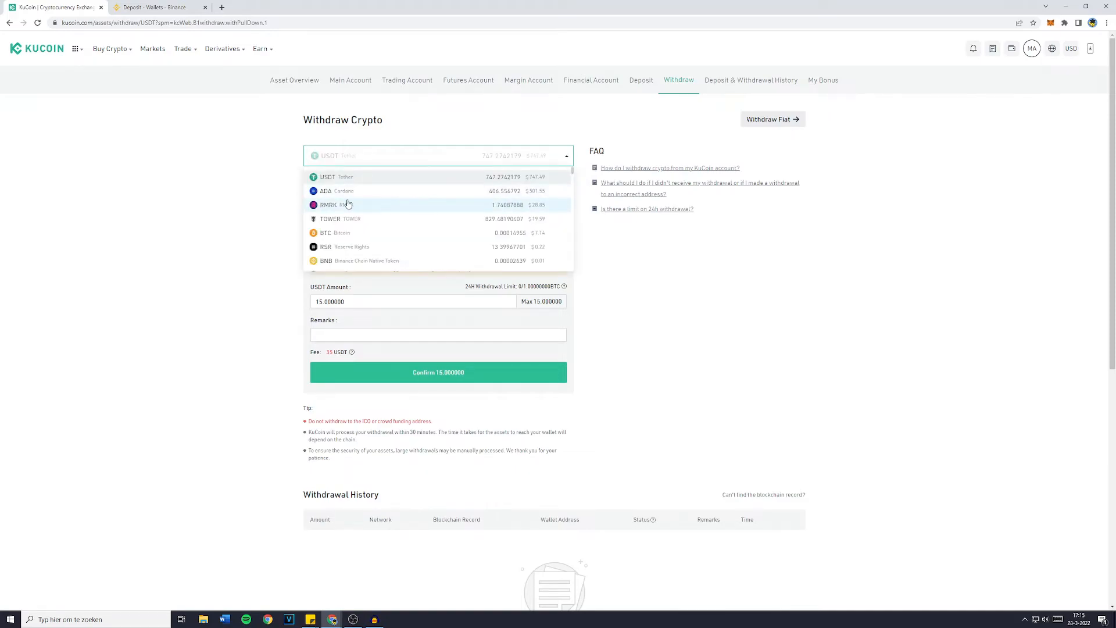
left_click(327, 176)
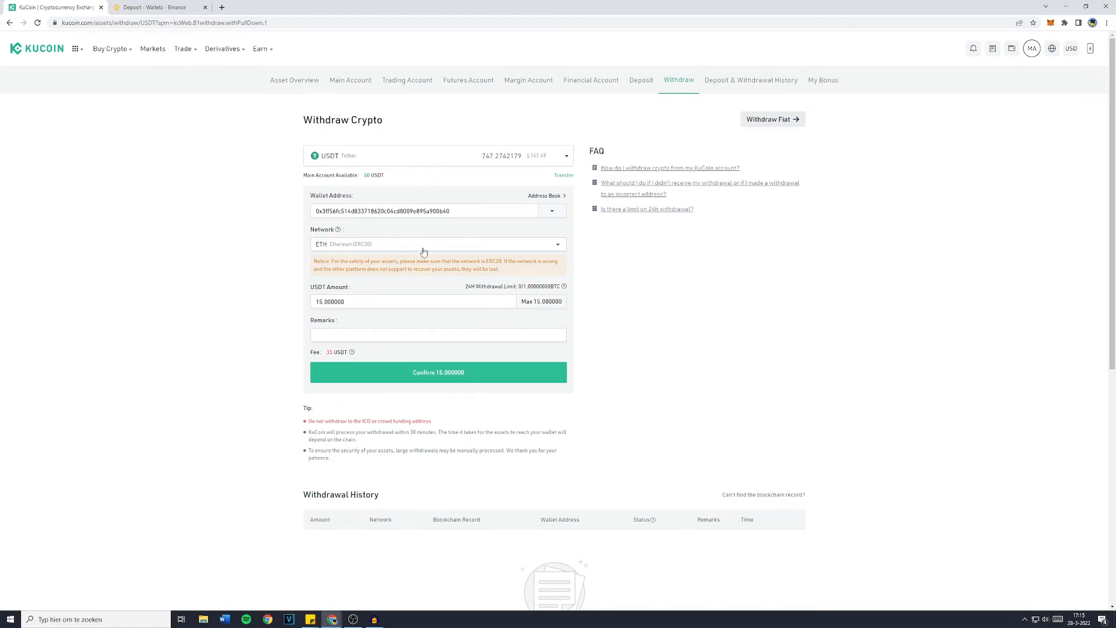
mouse_move(326, 359)
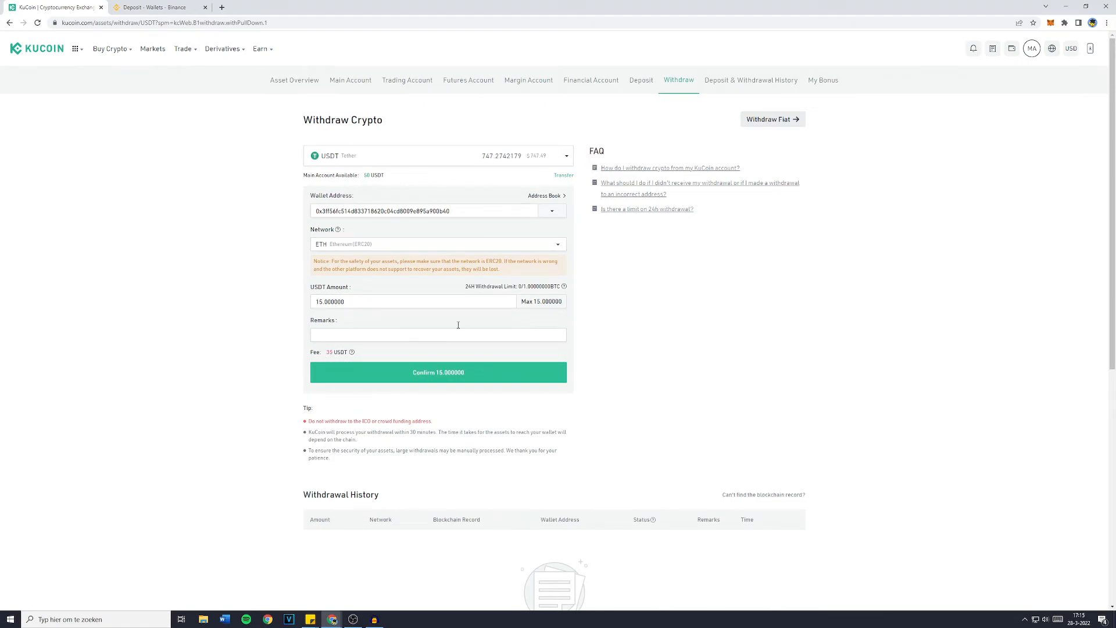
mouse_move(435, 385)
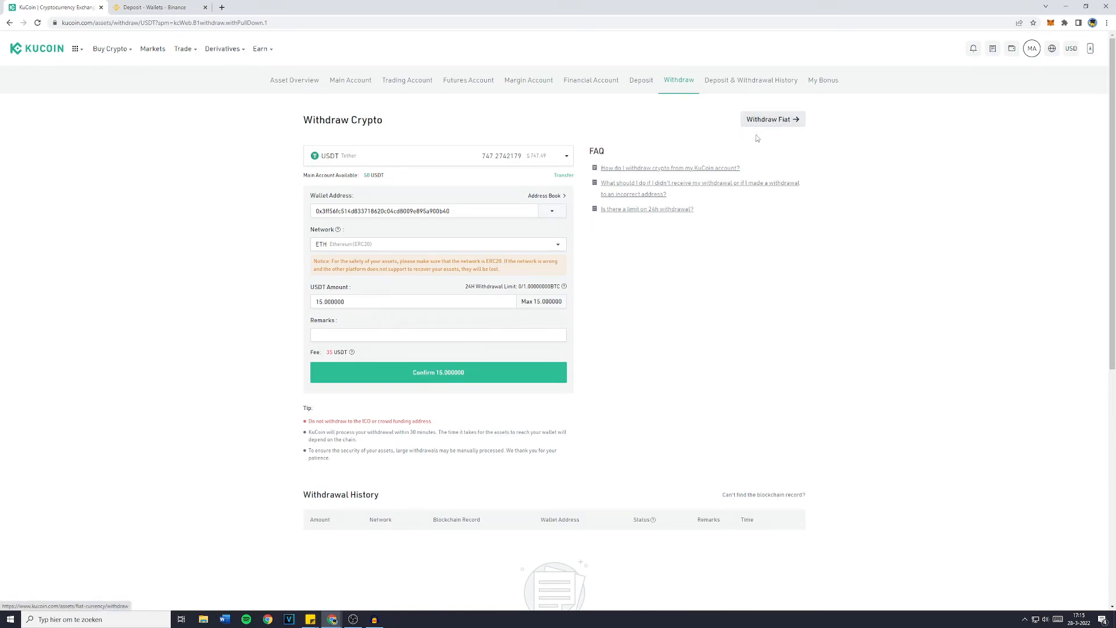
Open the EUR Withdraw Fiat page and select the Identity Verification text.
left_click(771, 118)
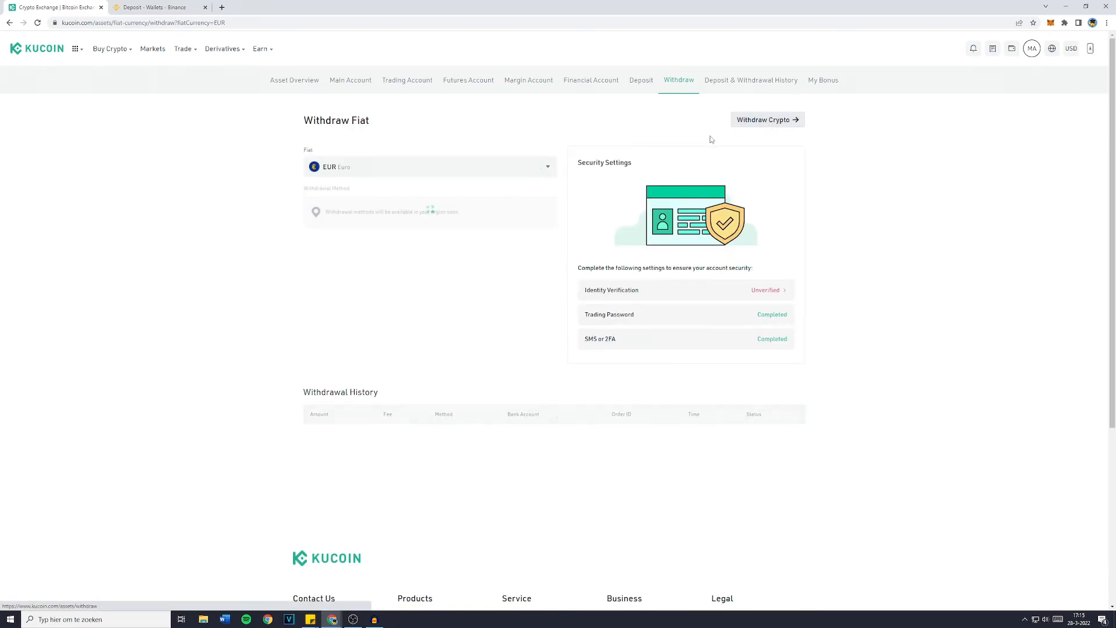
left_click(430, 167)
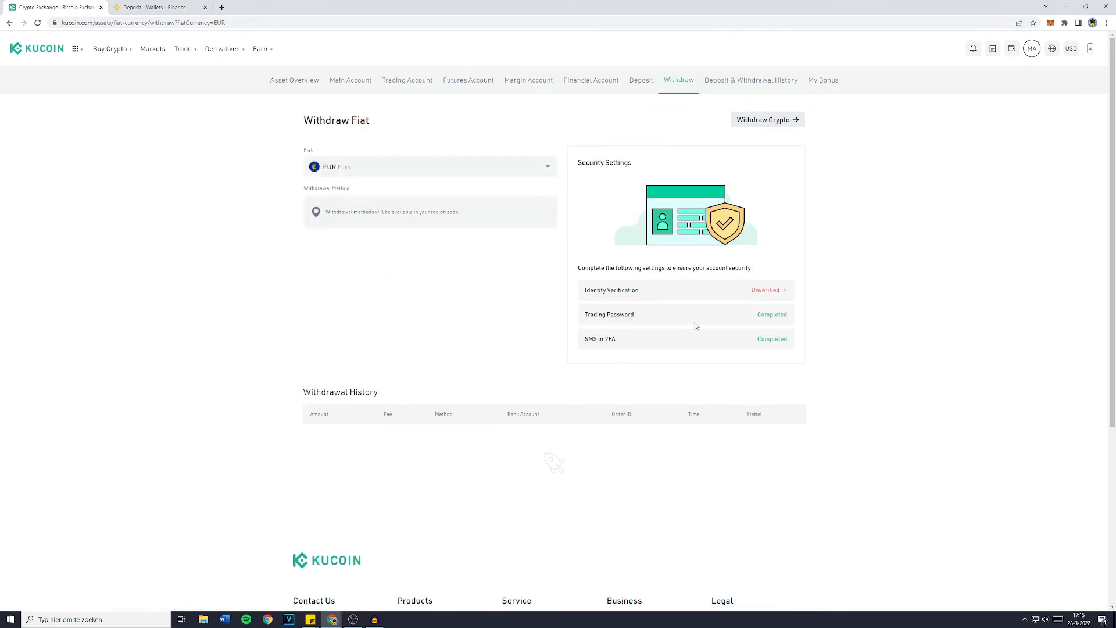
double_click(610, 289)
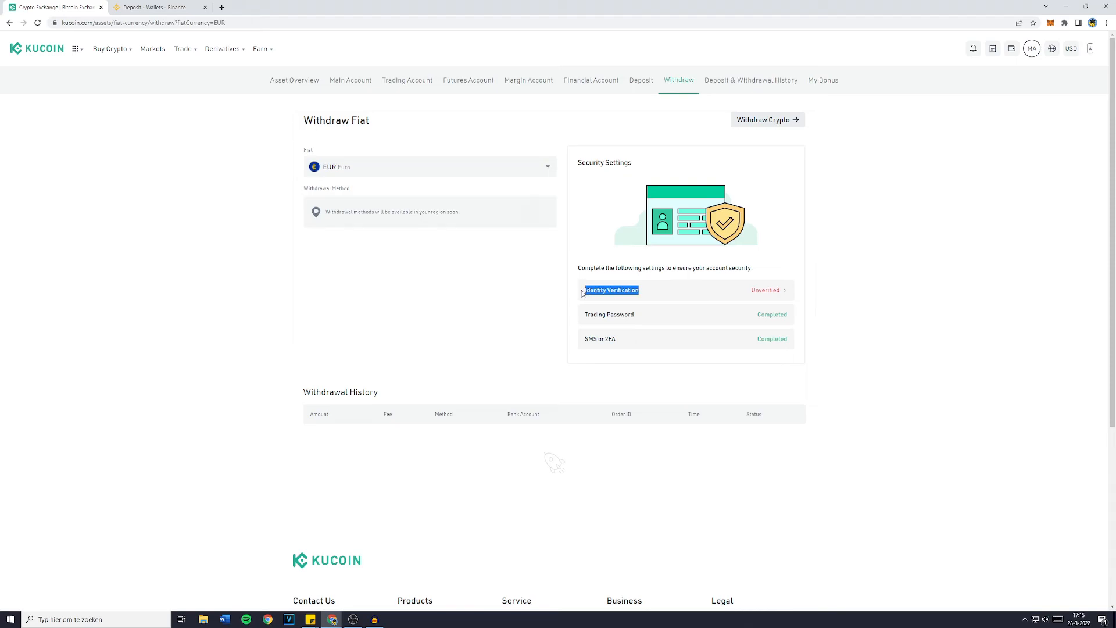